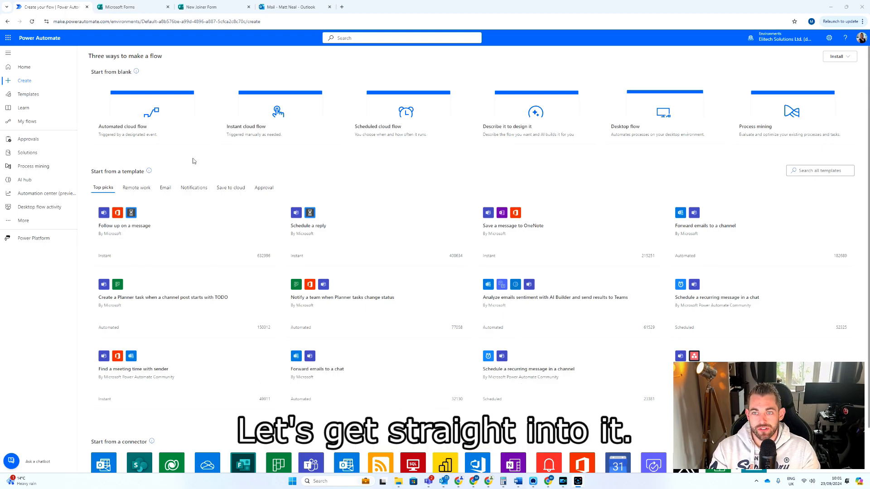
# - Create an automated cloud flow 'New Joiner Request' triggered when a new Forms response is submitted
pyautogui.click(123, 127)
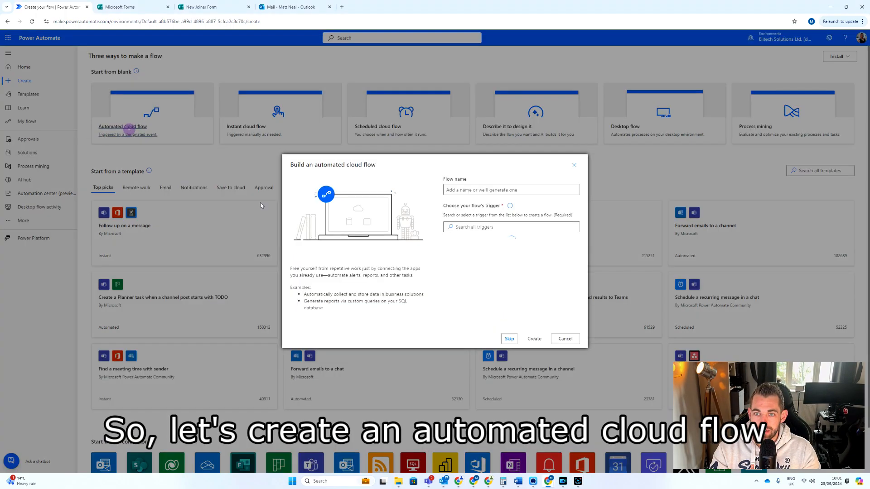
pyautogui.click(509, 190)
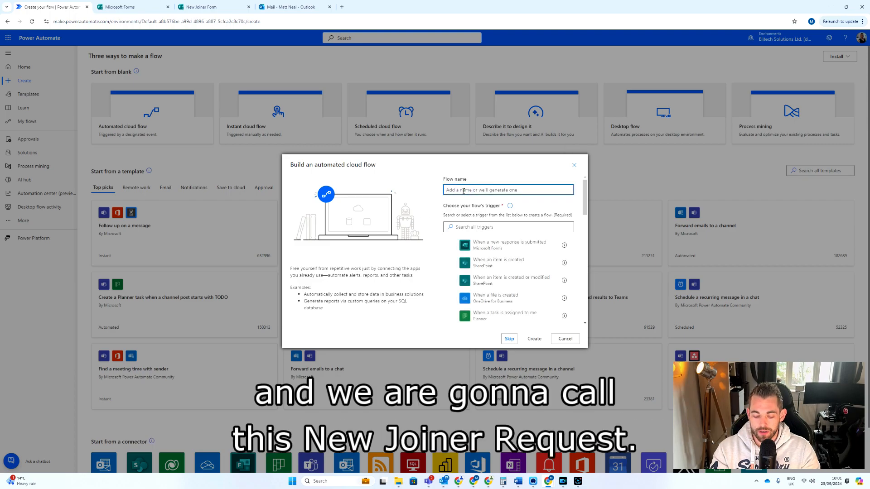
pyautogui.write('New Joiner Request')
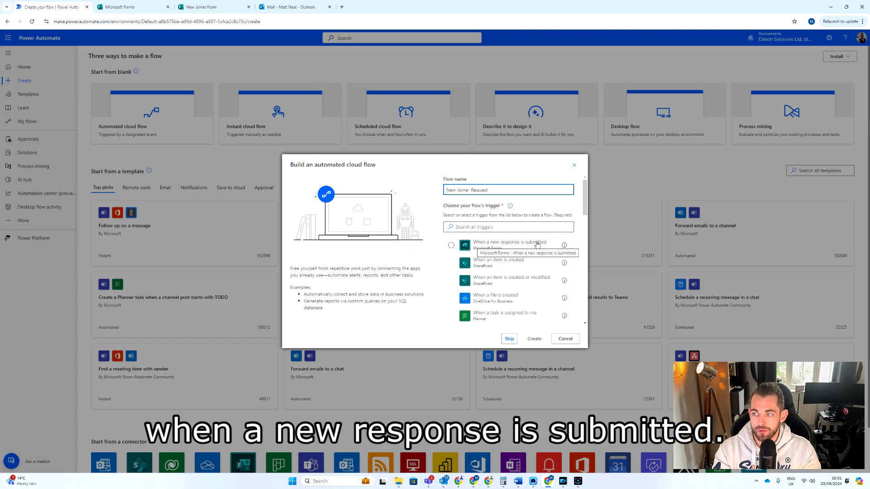
pyautogui.click(451, 245)
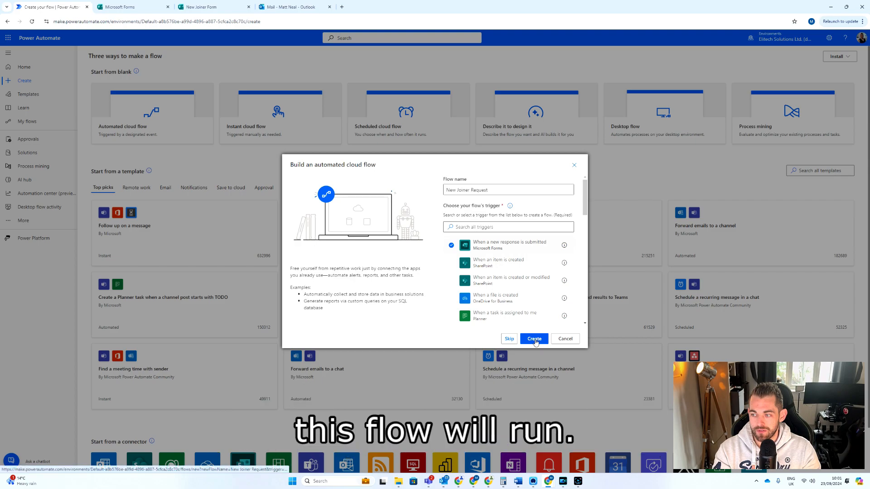
pyautogui.click(535, 339)
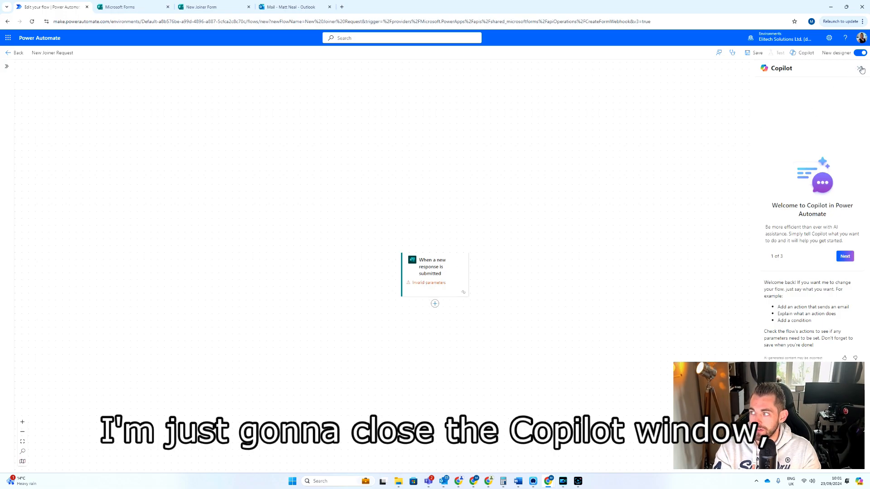
# - Dismiss Copilot and set the trigger's Form Id to New Joiner Form
pyautogui.click(860, 68)
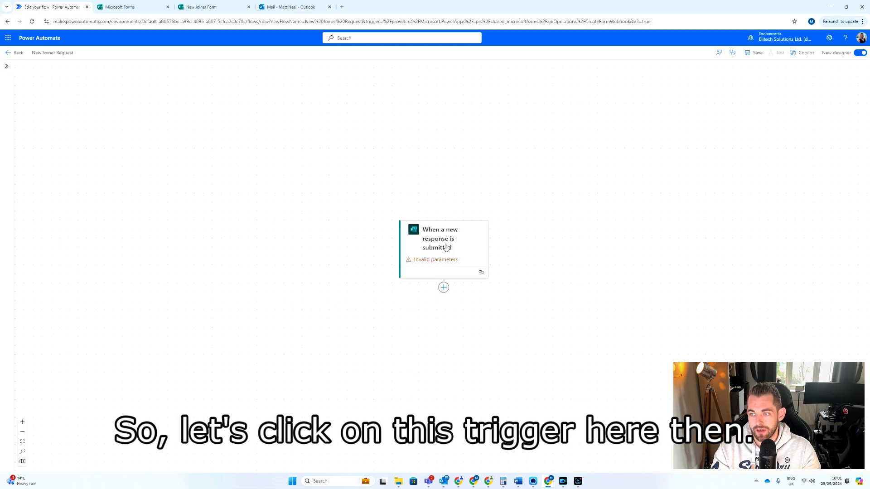
pyautogui.click(443, 244)
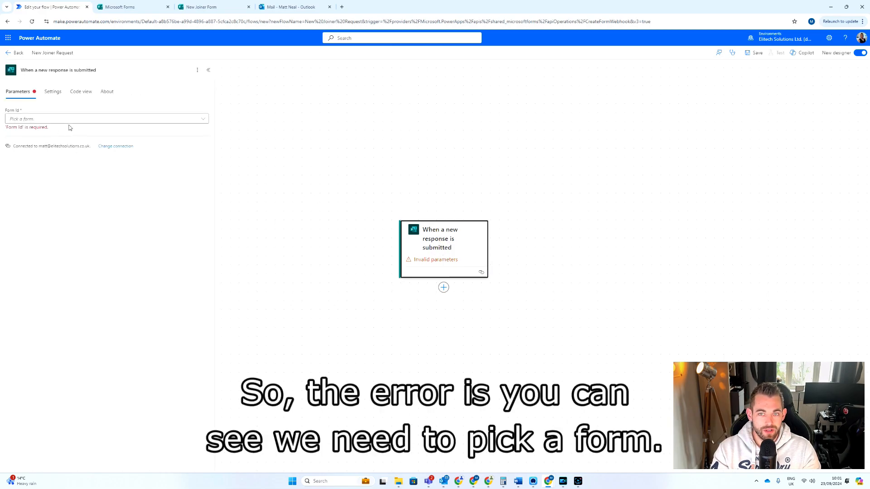
pyautogui.click(105, 118)
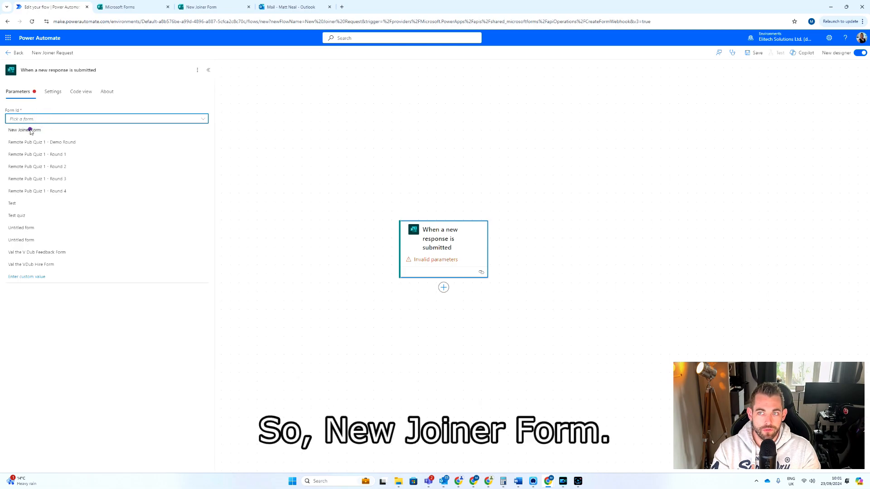
pyautogui.click(206, 7)
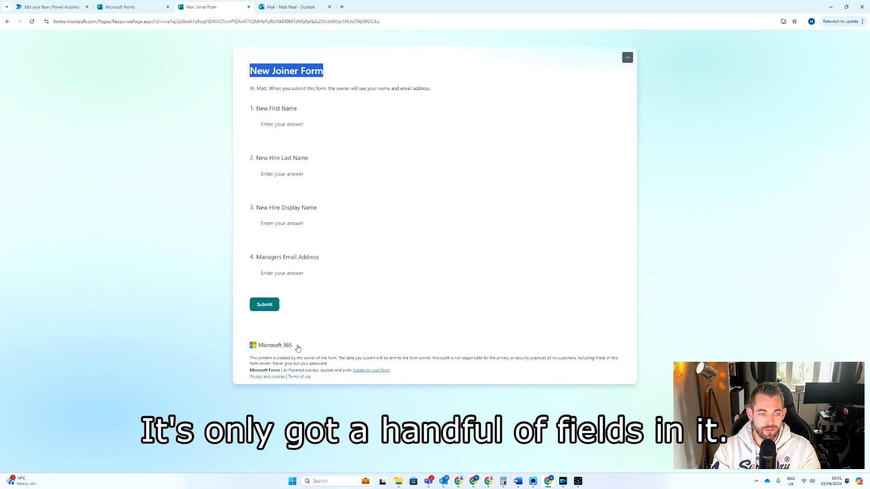
pyautogui.click(50, 8)
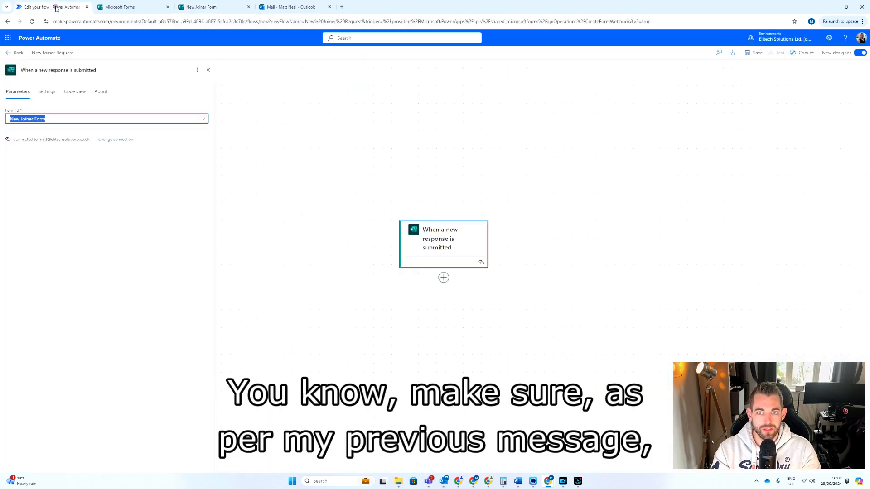
pyautogui.moveTo(85, 134)
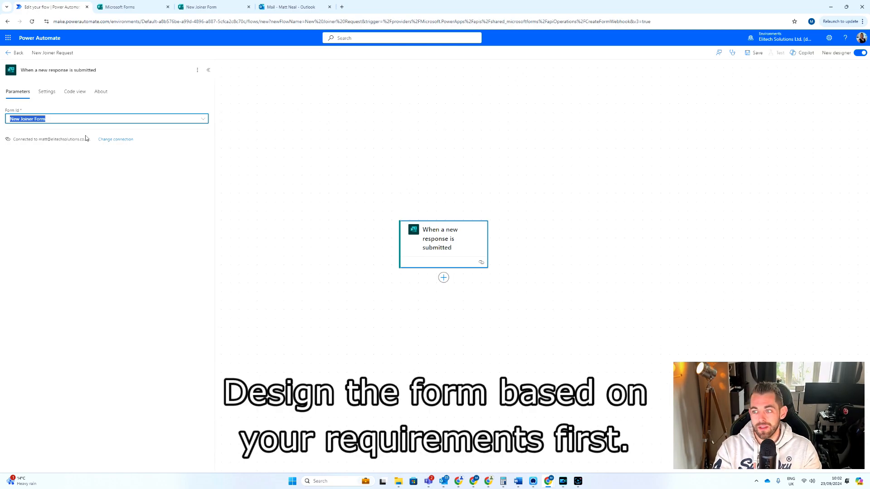
pyautogui.click(208, 69)
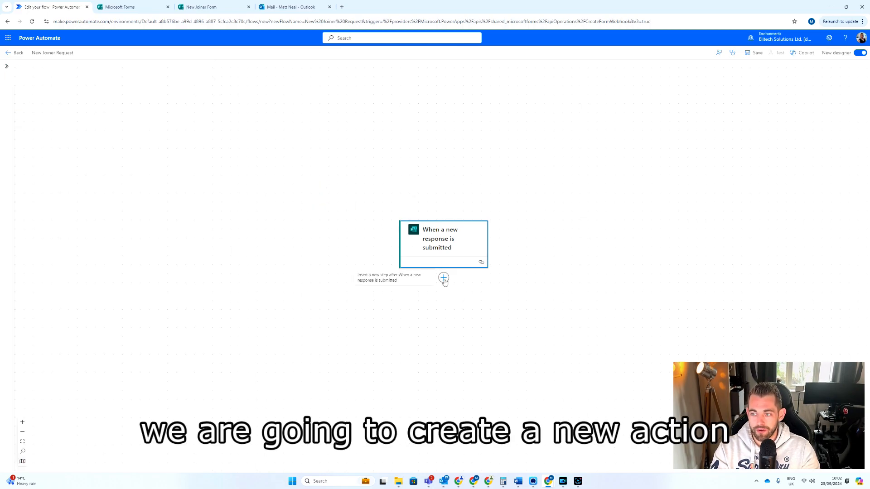
# - Add a Get response details action after the trigger
pyautogui.click(443, 279)
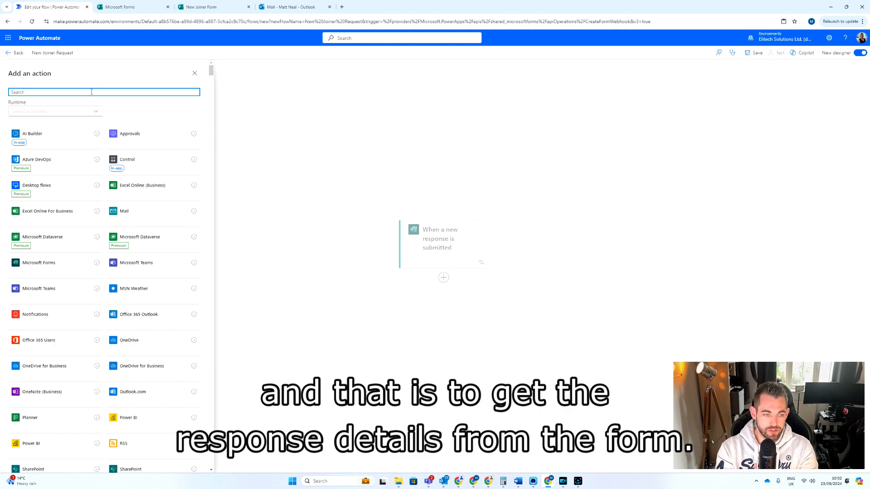
pyautogui.write('get res')
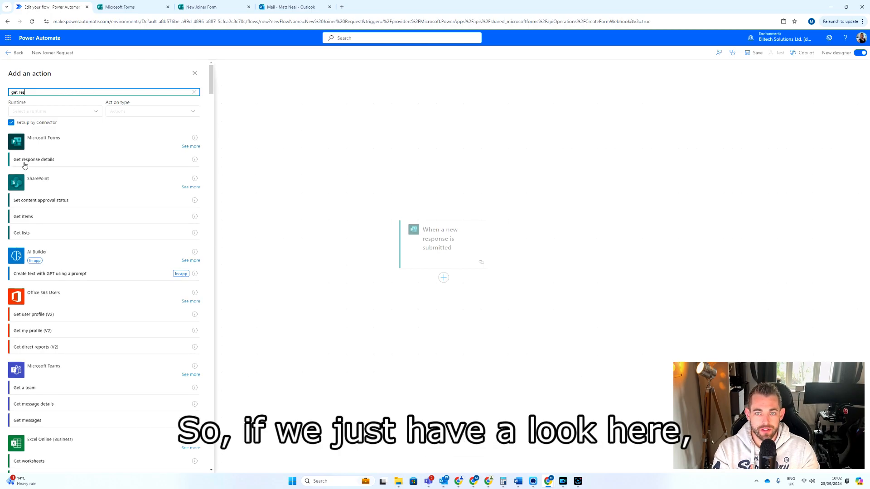
pyautogui.click(31, 160)
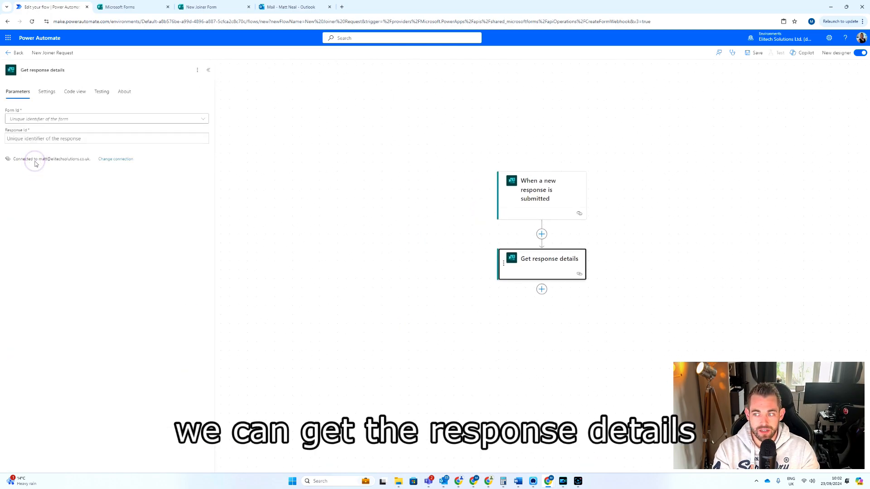
pyautogui.moveTo(136, 239)
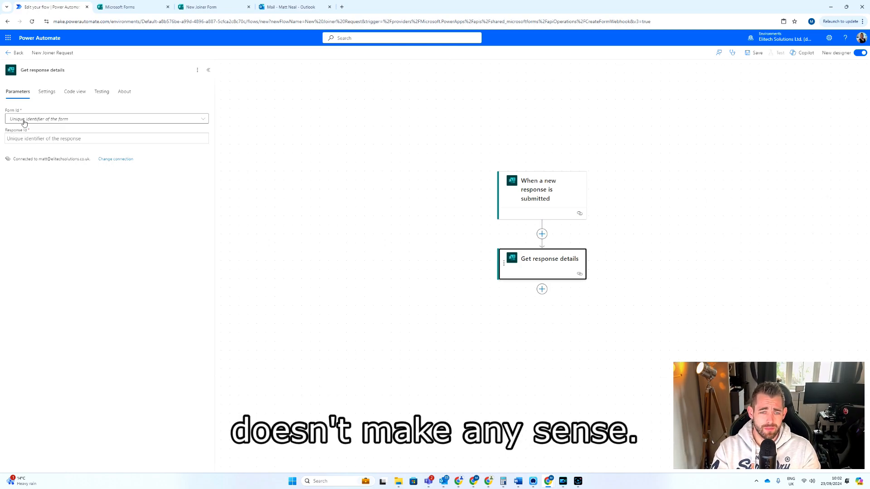
# - Set its Form Id to New Joiner Form and Response Id from the trigger's dynamic content
pyautogui.click(106, 119)
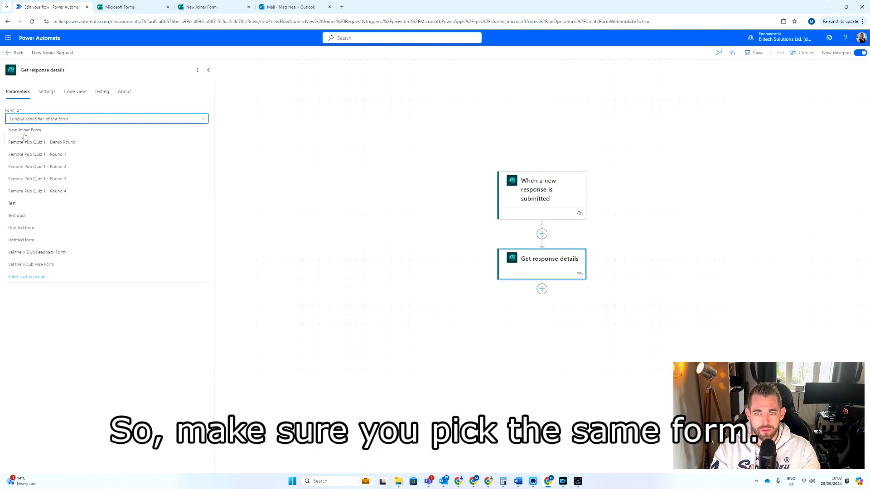
pyautogui.click(21, 130)
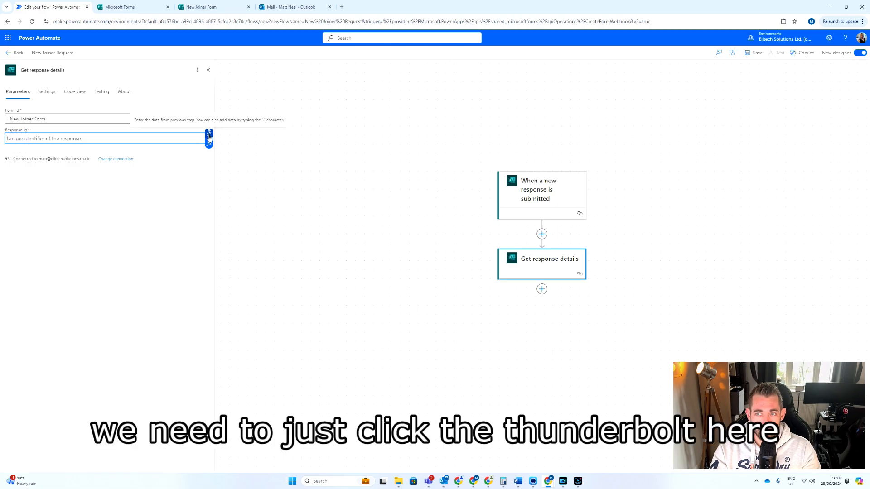
pyautogui.click(208, 137)
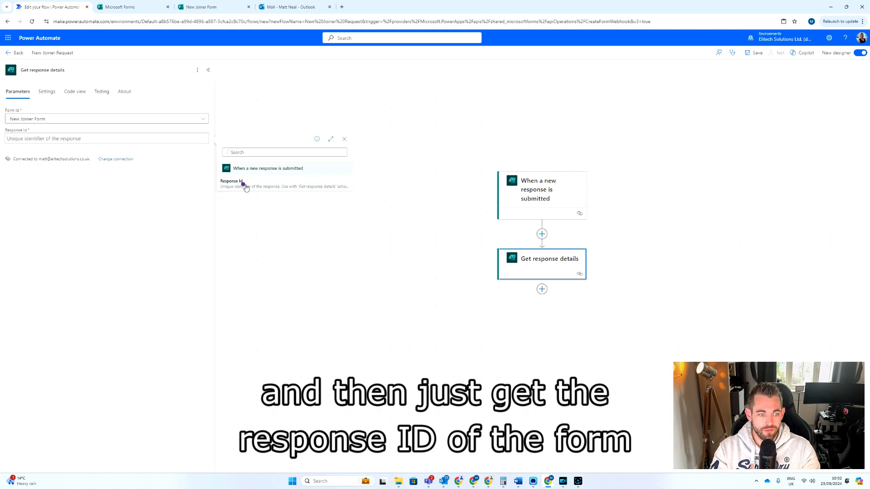
pyautogui.click(231, 181)
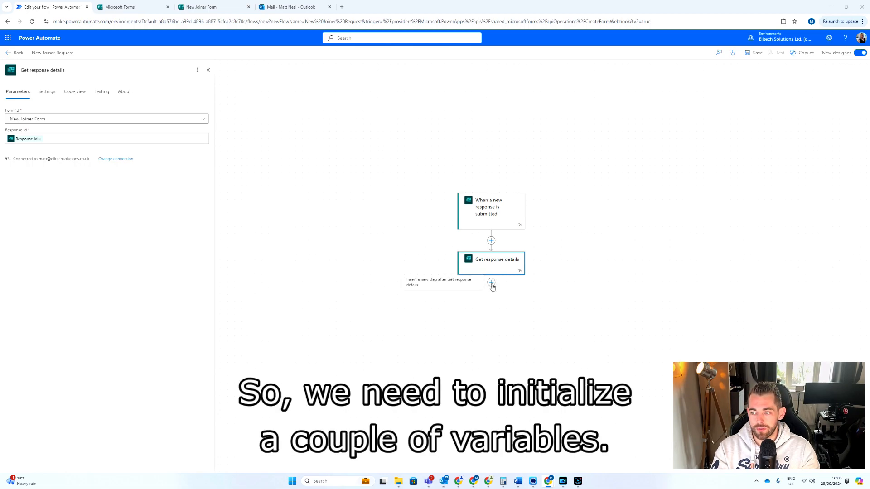
# - Add an Initialize variable step with the variable named alphabet
pyautogui.click(491, 282)
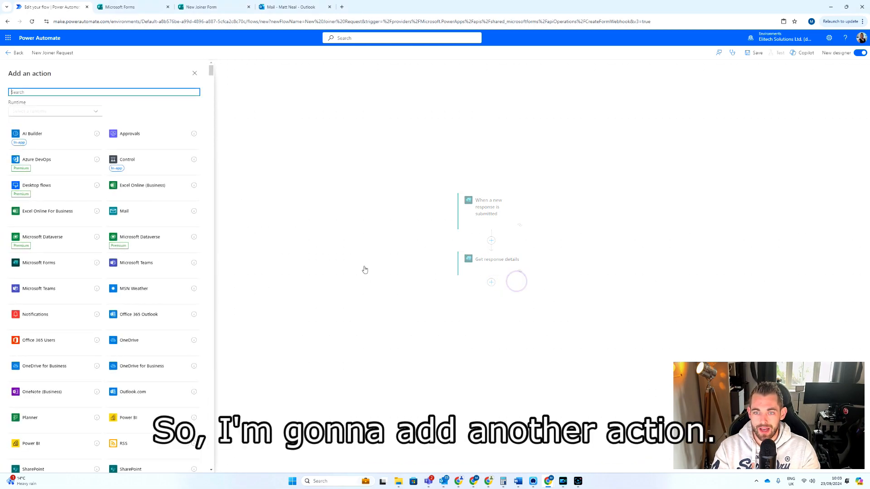
pyautogui.write('initi')
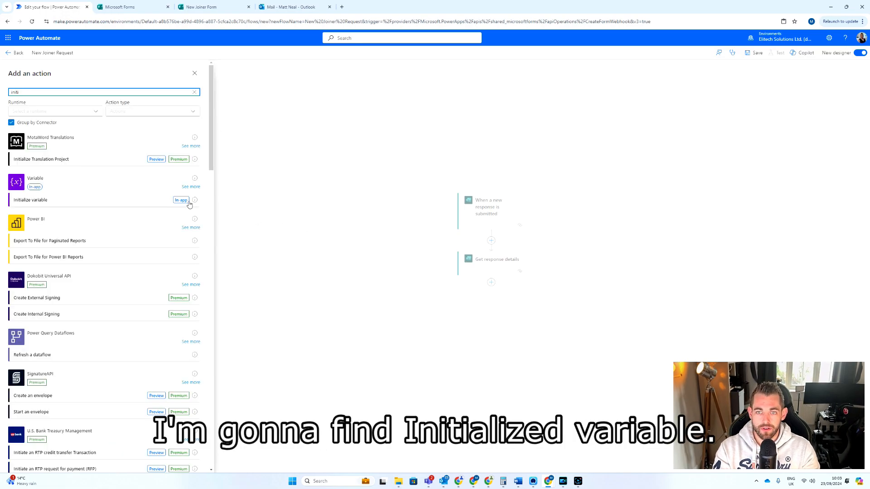
pyautogui.click(28, 212)
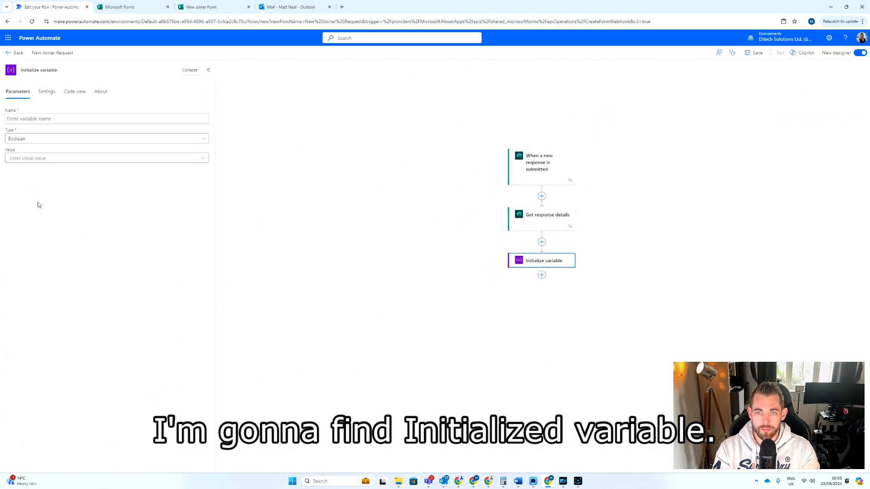
pyautogui.click(107, 119)
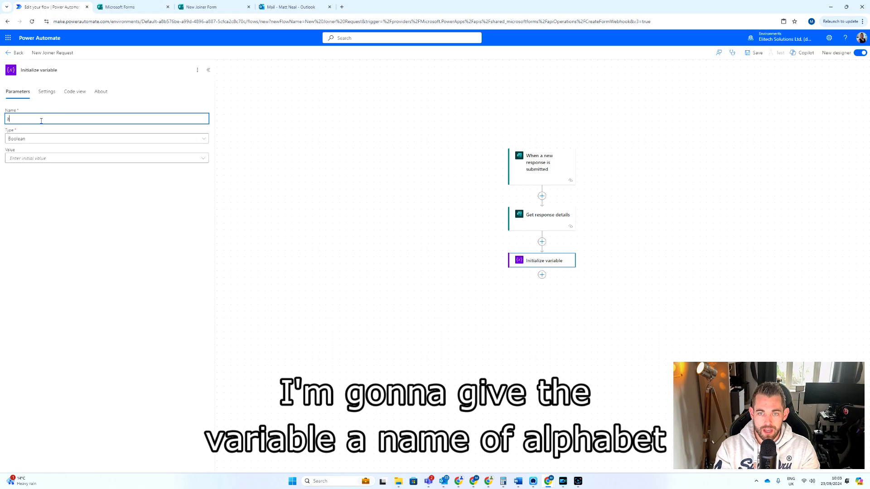
pyautogui.write('alphabet')
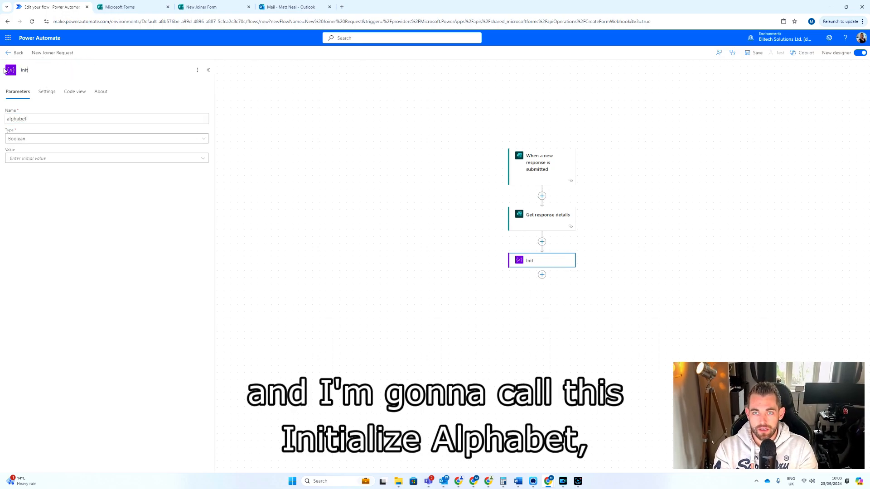
# - Rename the step Initialise Alphabet and set the variable's type for the letter array
pyautogui.write('Initialise Alphas')
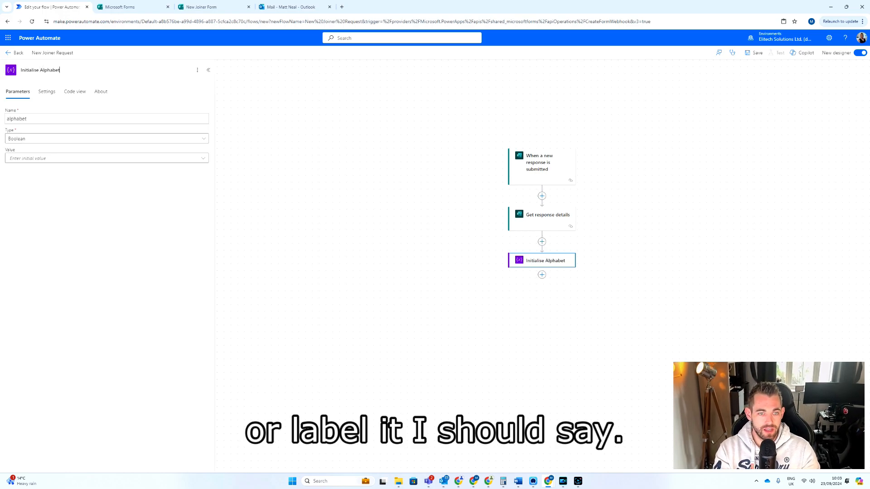
pyautogui.click(107, 139)
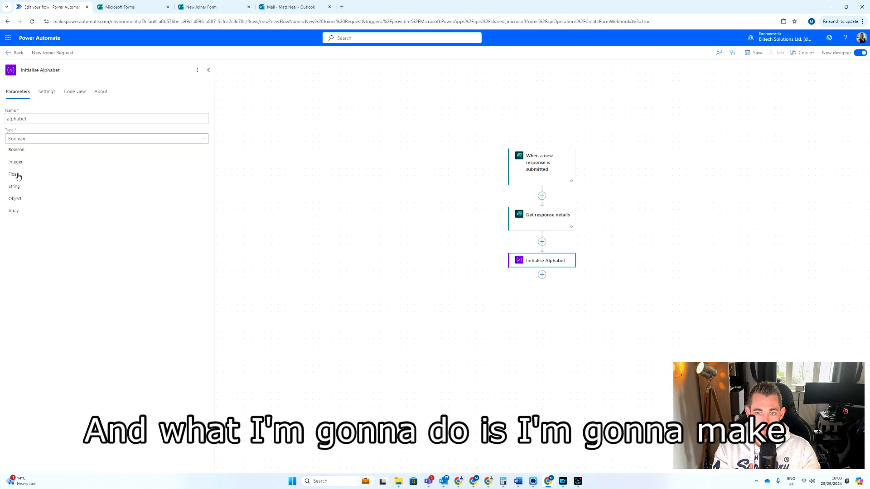
pyautogui.click(14, 210)
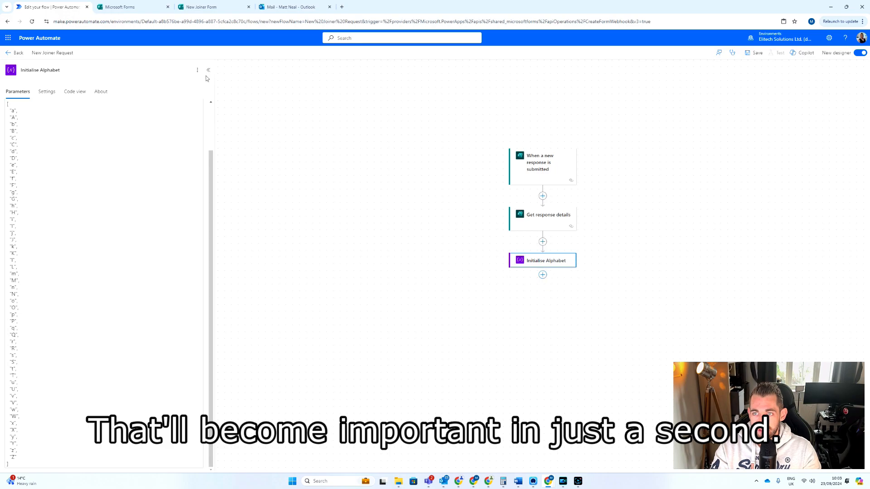
pyautogui.moveTo(542, 242)
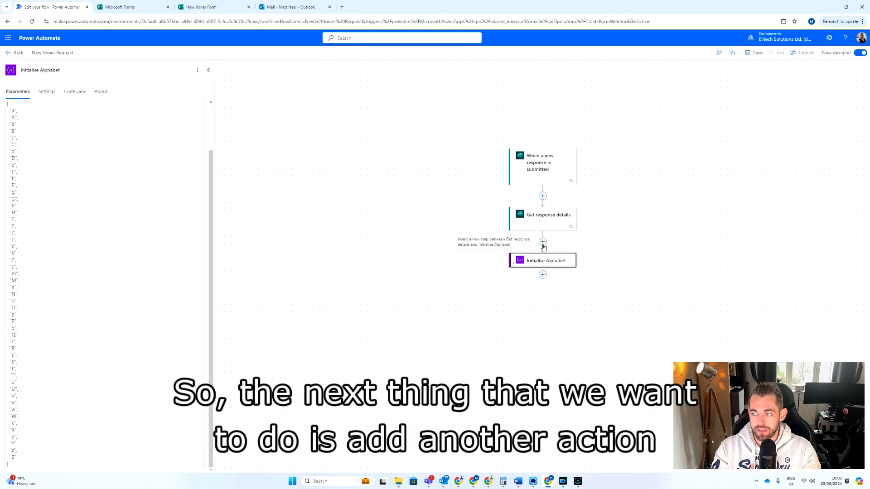
# - Add an Initialize variable step for a String variable named password
pyautogui.click(541, 274)
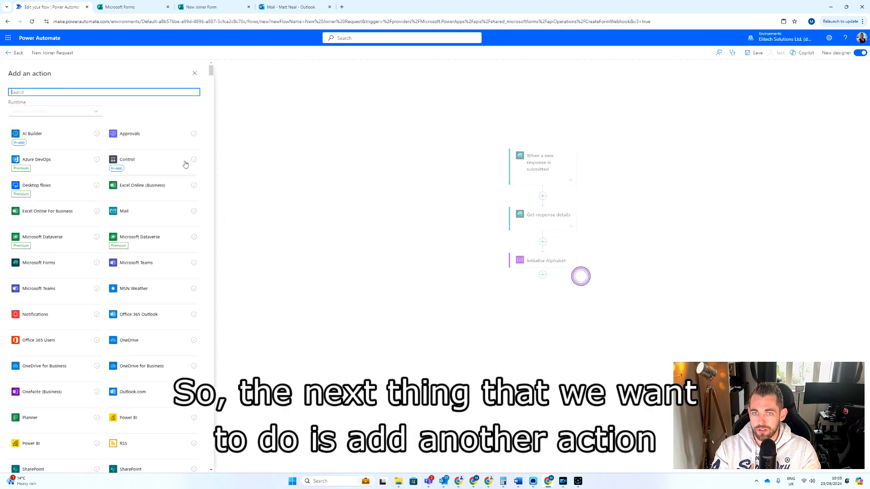
pyautogui.write('init')
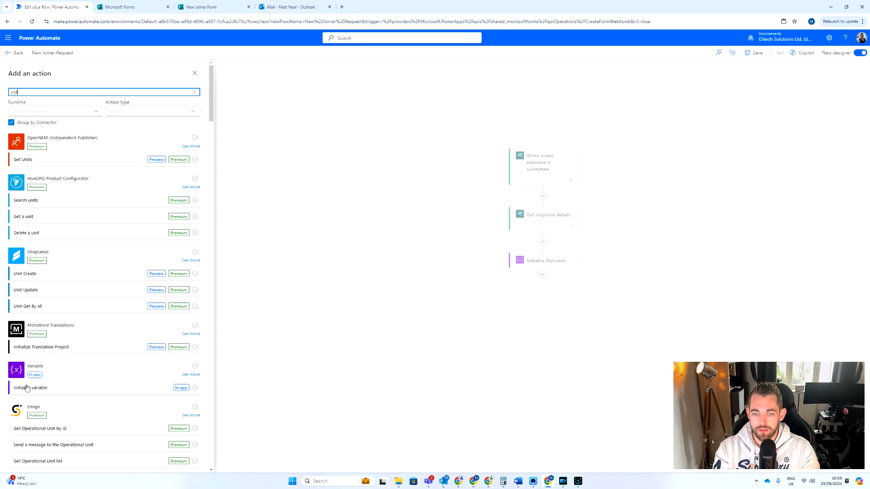
pyautogui.click(27, 388)
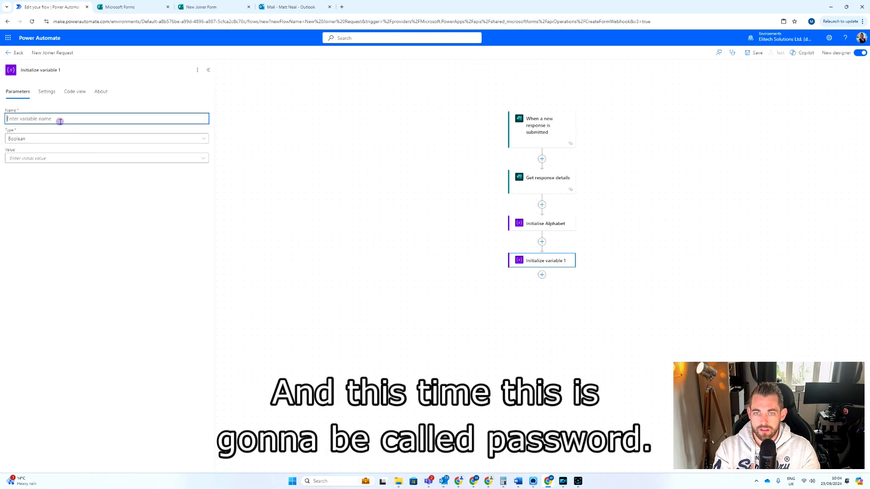
pyautogui.write('password')
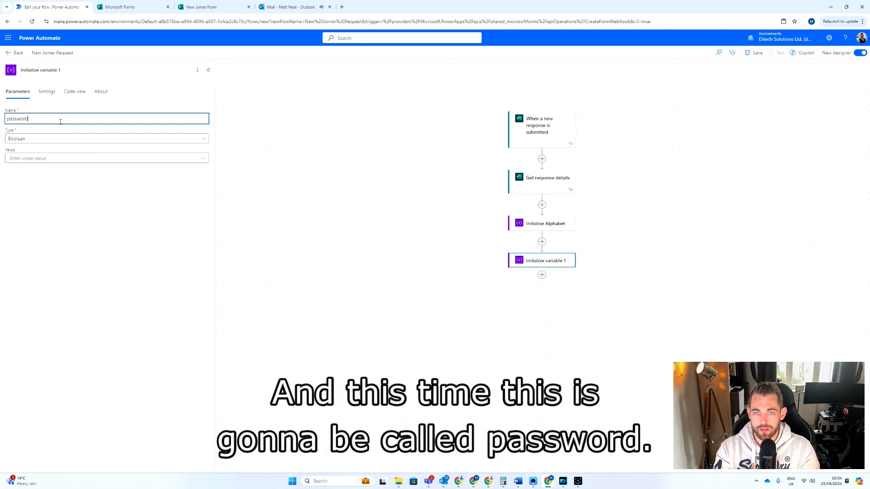
pyautogui.click(106, 138)
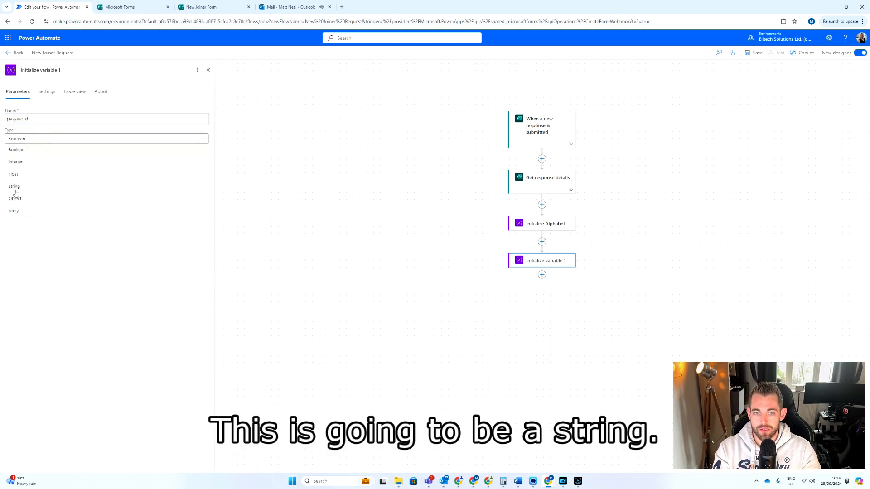
pyautogui.click(13, 187)
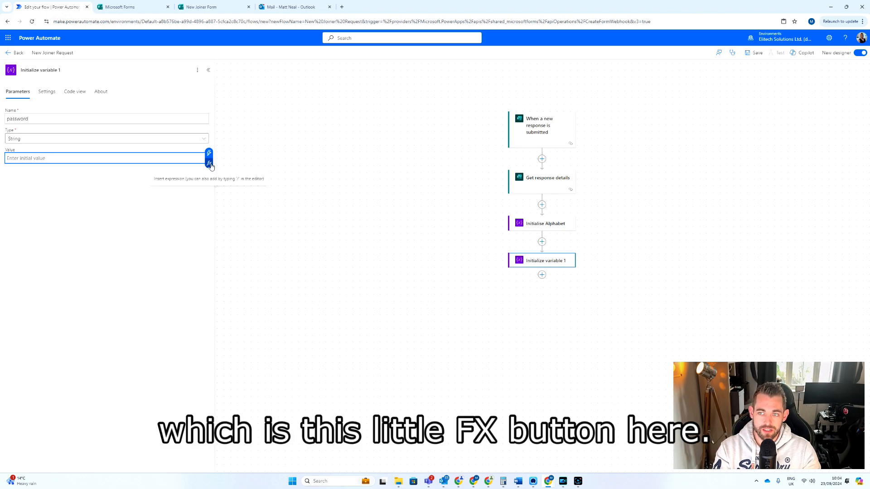
# - Set its value to the random concat expression and rename the step Users Password
pyautogui.click(208, 164)
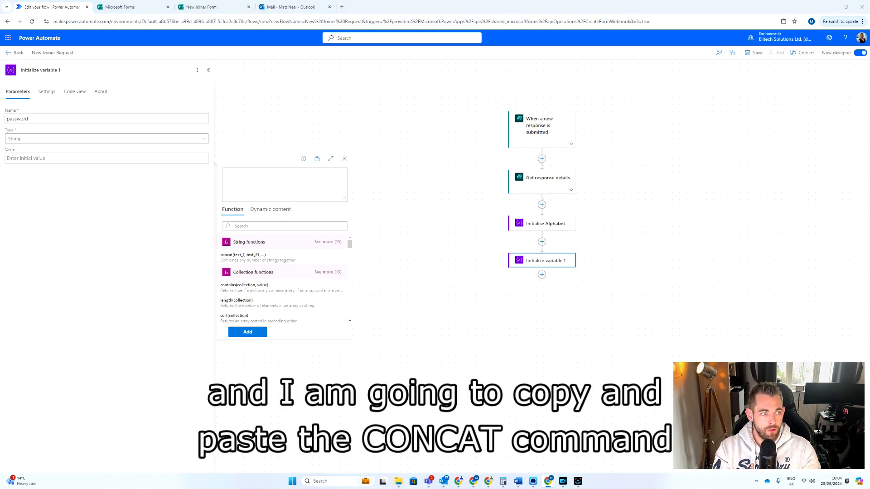
pyautogui.moveTo(84, 232)
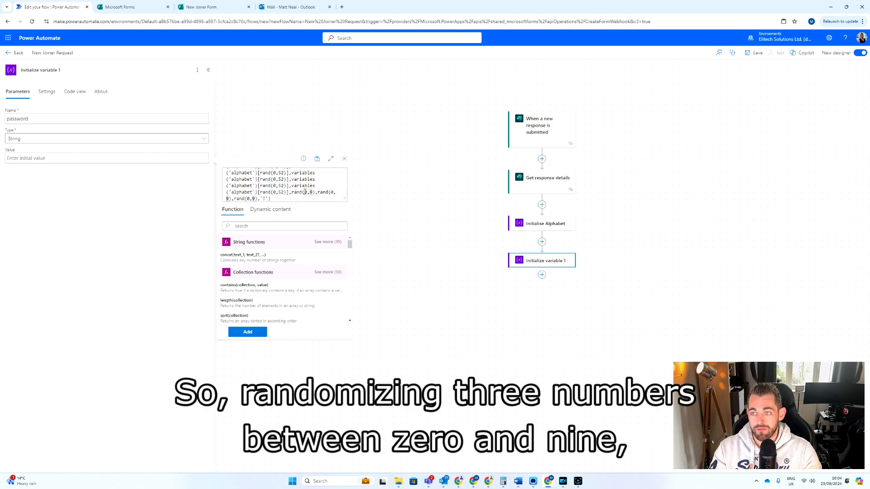
pyautogui.click(270, 210)
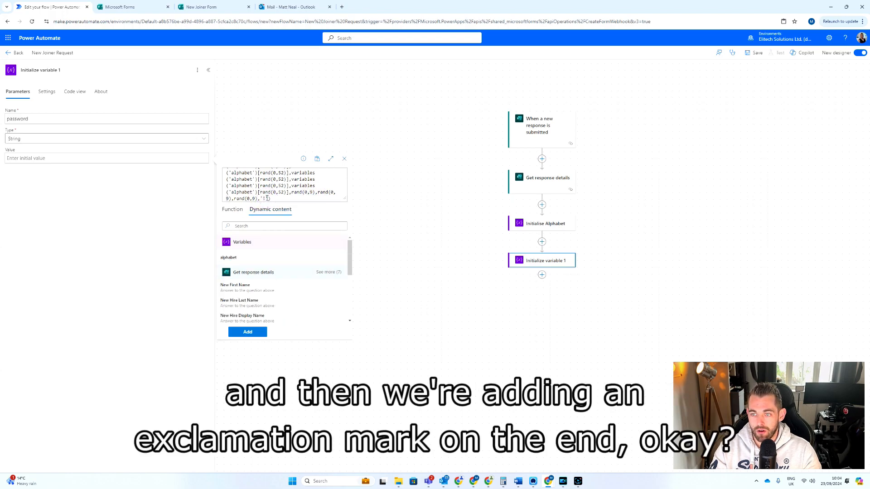
pyautogui.click(232, 210)
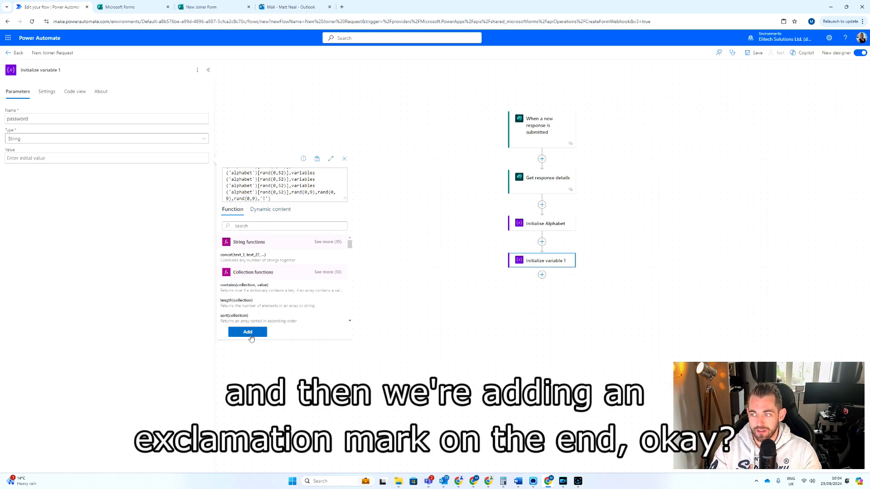
pyautogui.click(248, 331)
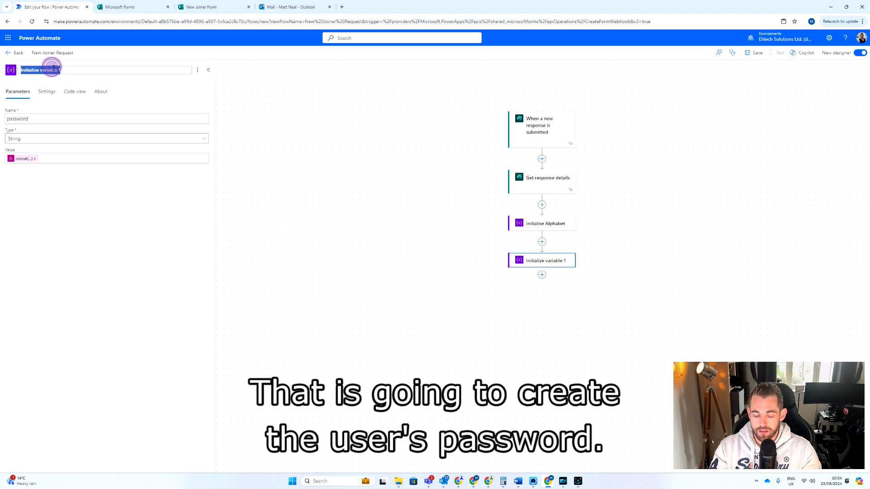
pyautogui.write('Users P')
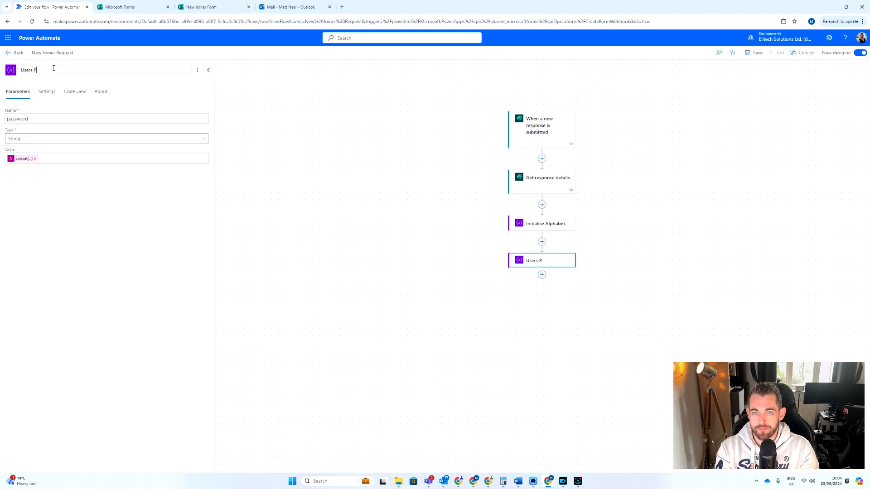
pyautogui.write('assword')
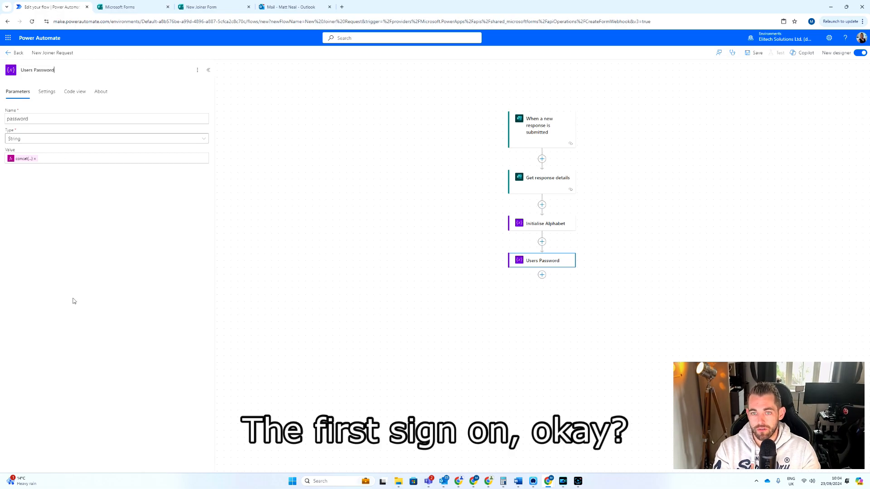
pyautogui.moveTo(541, 276)
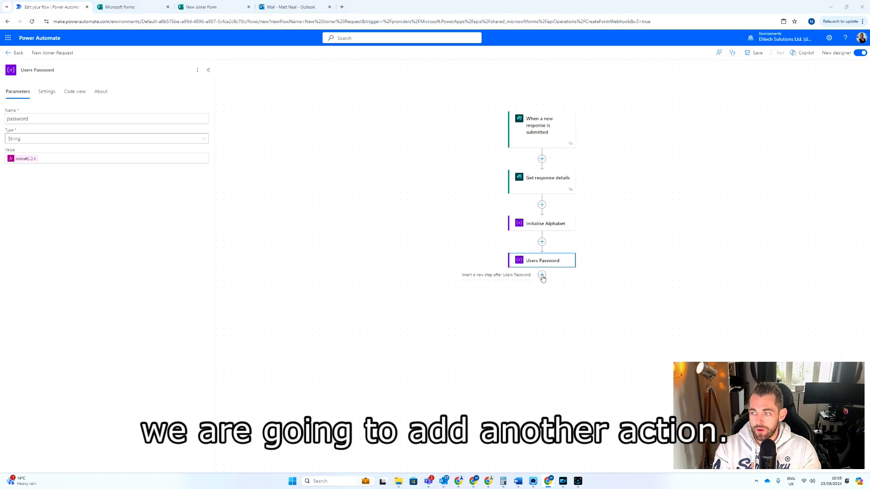
# - Add an Entra ID Get user action and rename it Get Manager
pyautogui.click(541, 275)
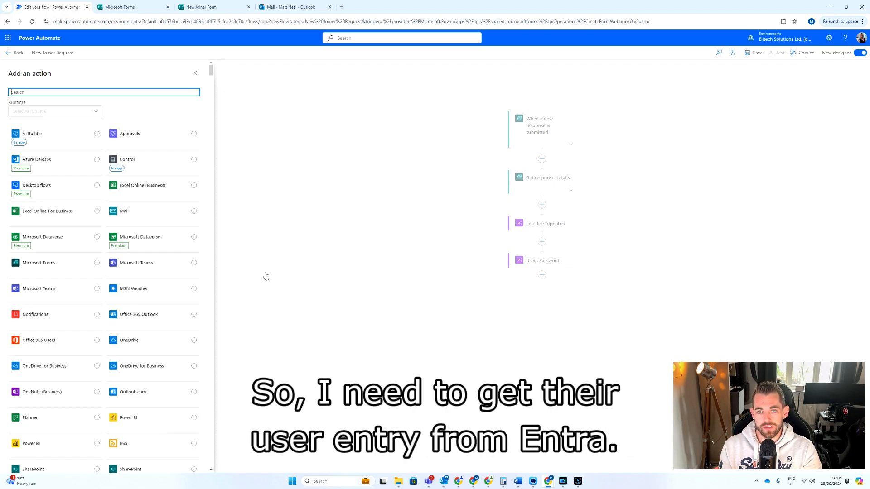
pyautogui.write('get user entra')
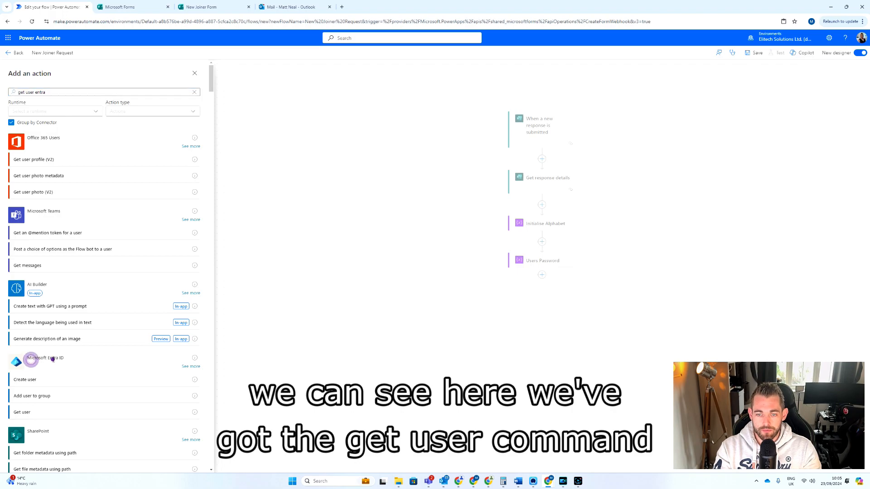
pyautogui.click(25, 412)
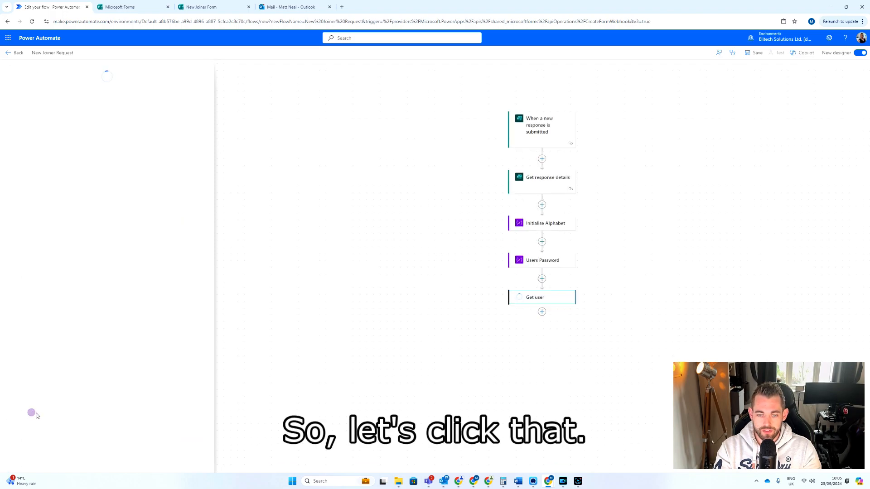
pyautogui.click(541, 298)
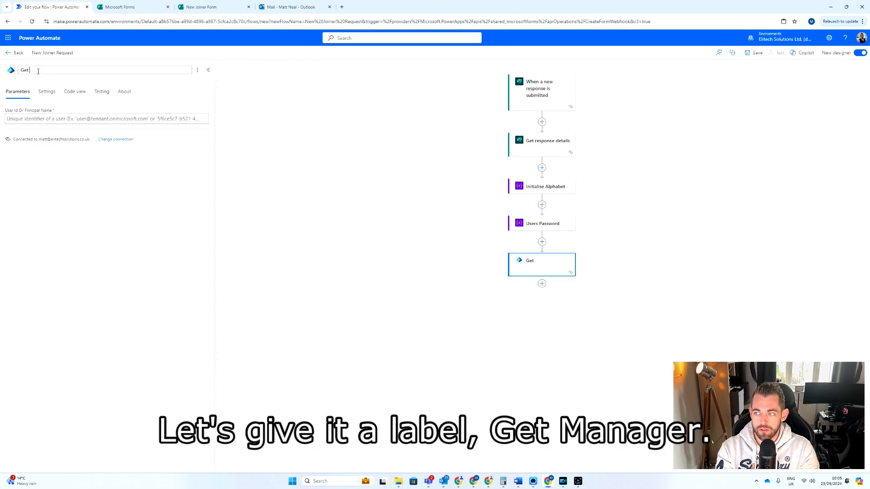
pyautogui.write('Manager')
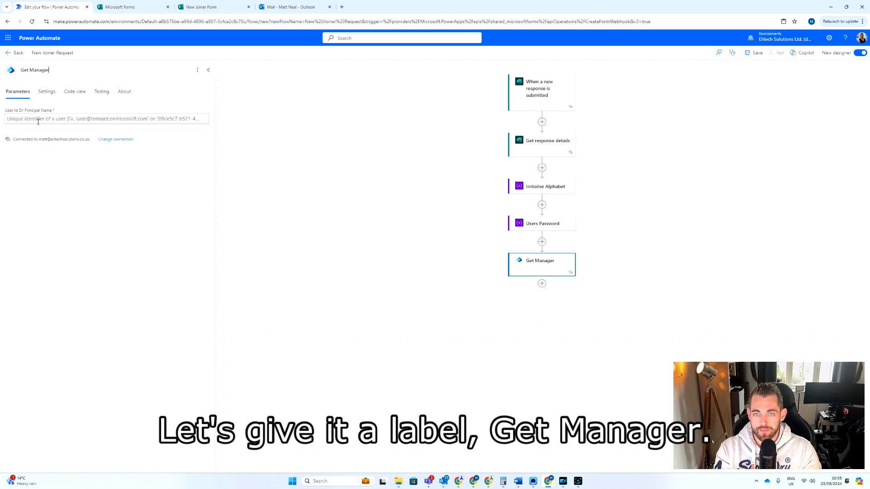
# - Set its User Id to the form's Managers Email Address dynamic content
pyautogui.click(104, 118)
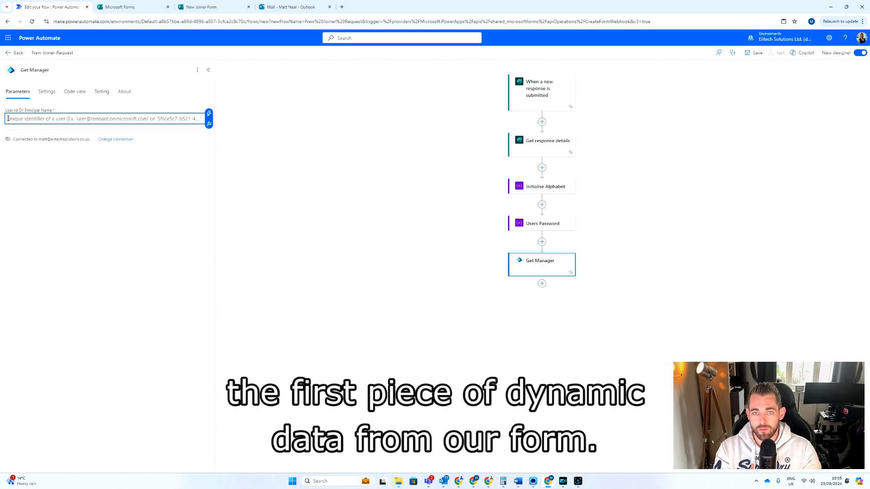
pyautogui.click(208, 114)
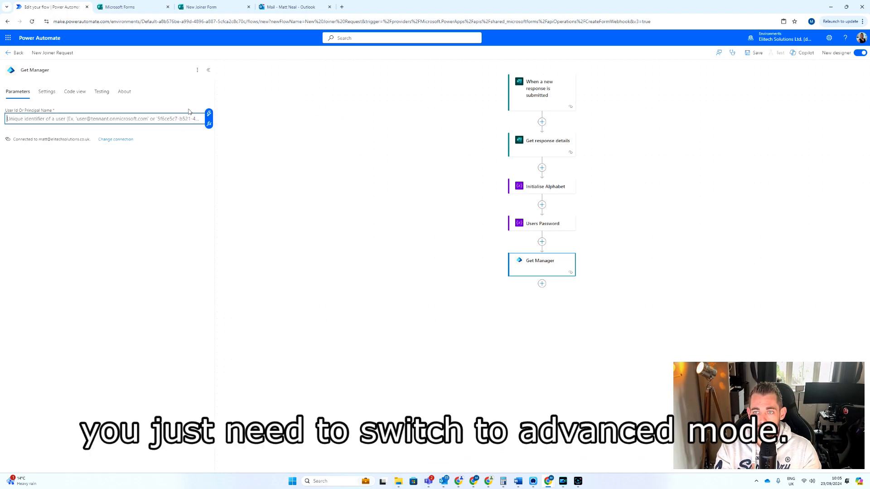
pyautogui.click(209, 114)
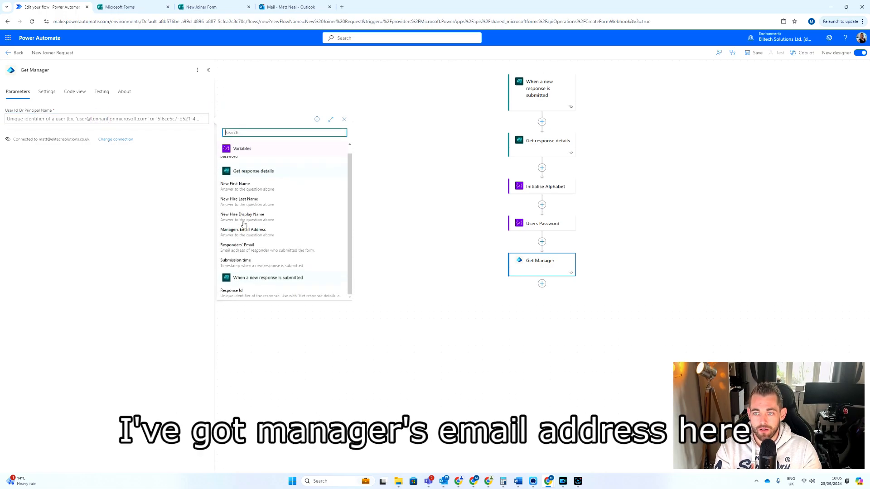
pyautogui.click(243, 229)
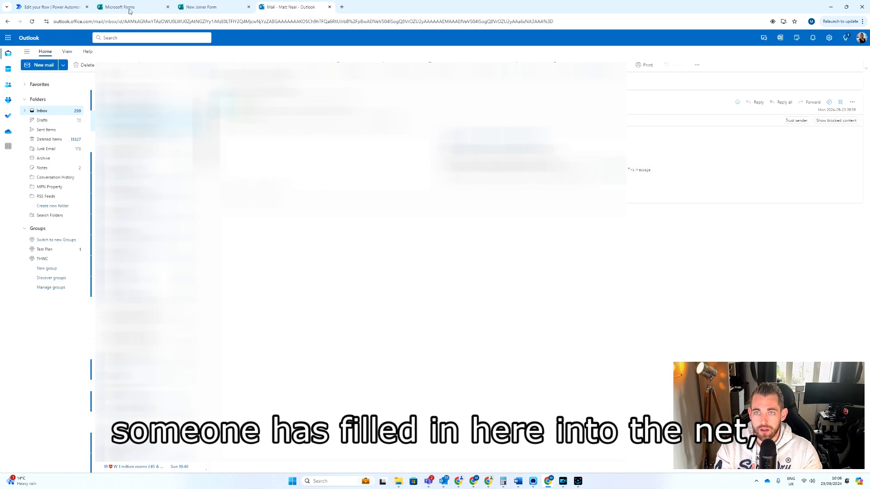
pyautogui.click(50, 7)
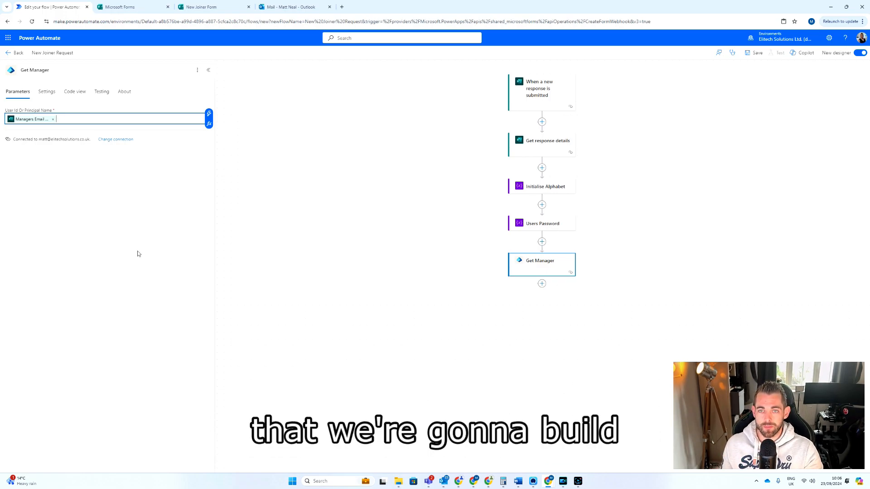
pyautogui.moveTo(495, 286)
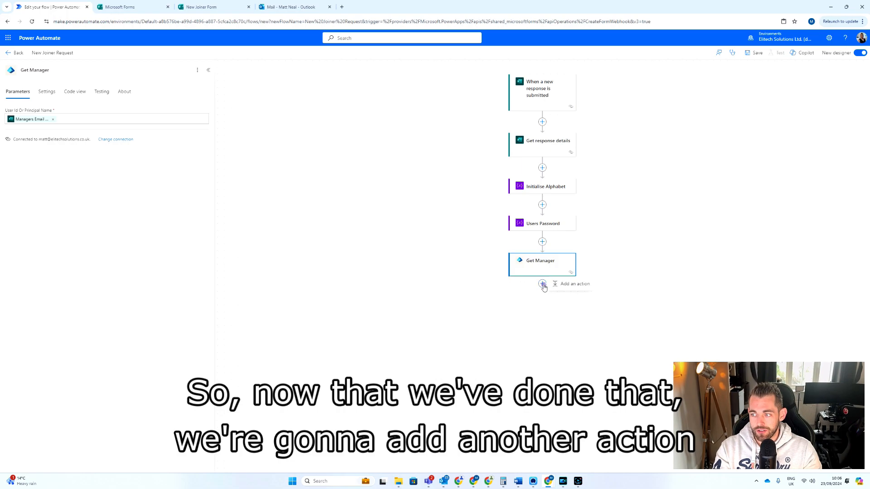
# - Add an Approvals 'Start and wait for an approval' action after Get Manager
pyautogui.click(542, 284)
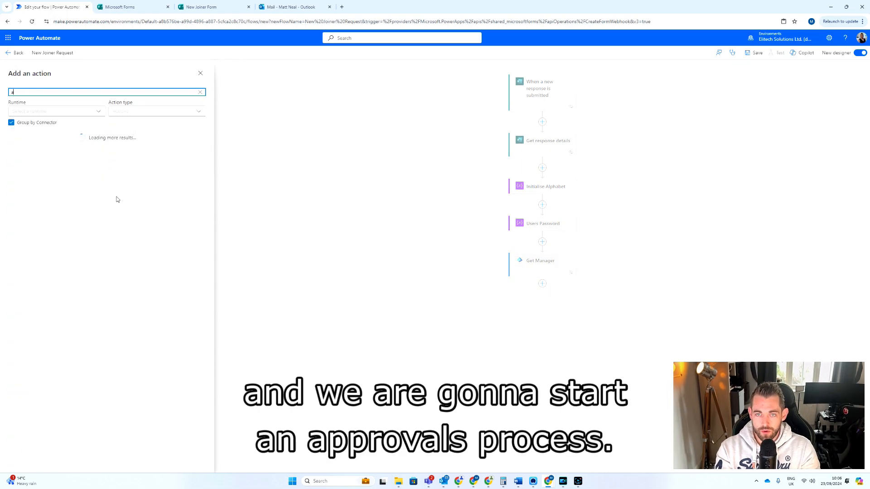
pyautogui.write('approvals')
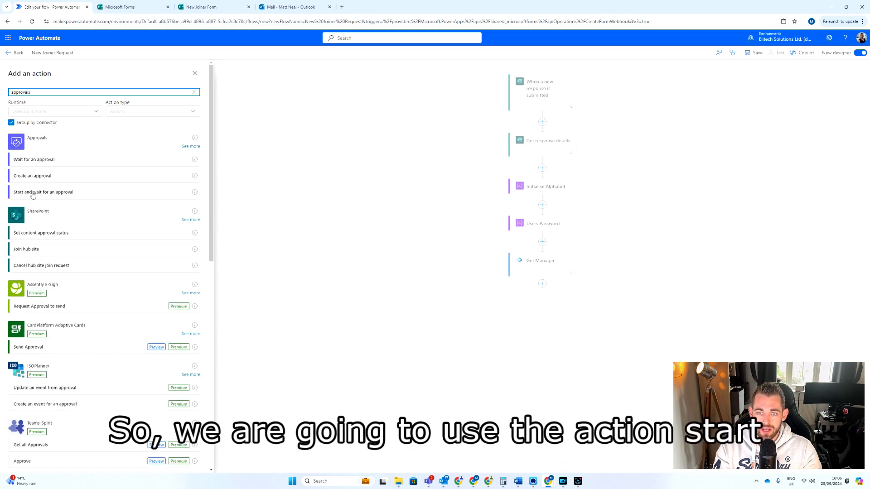
pyautogui.click(40, 192)
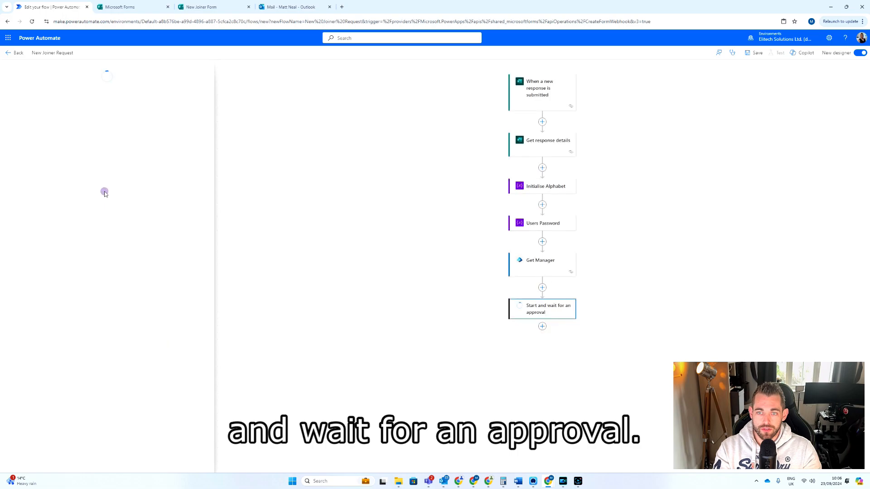
pyautogui.click(541, 308)
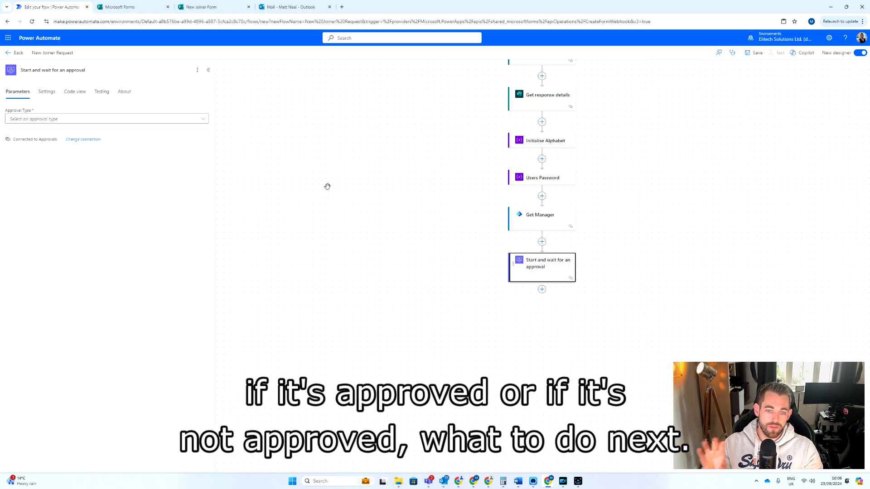
pyautogui.moveTo(278, 170)
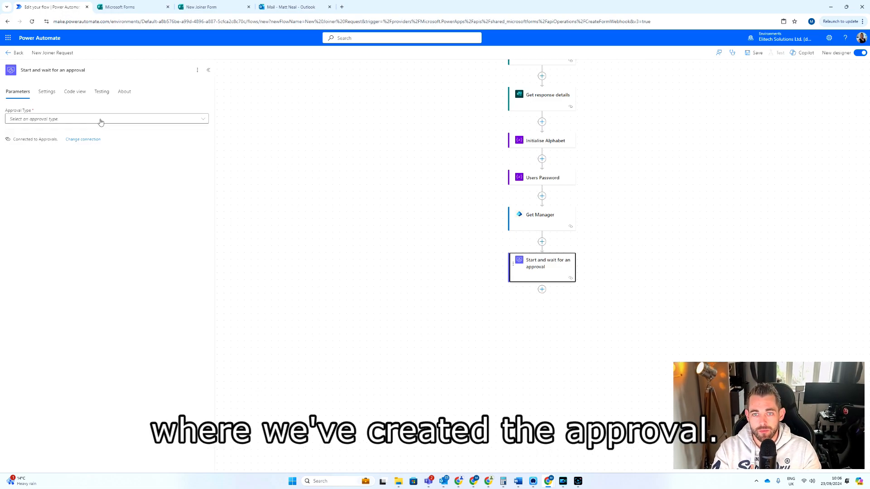
# - Set the approval type to Approve/Reject – First to respond
pyautogui.click(107, 119)
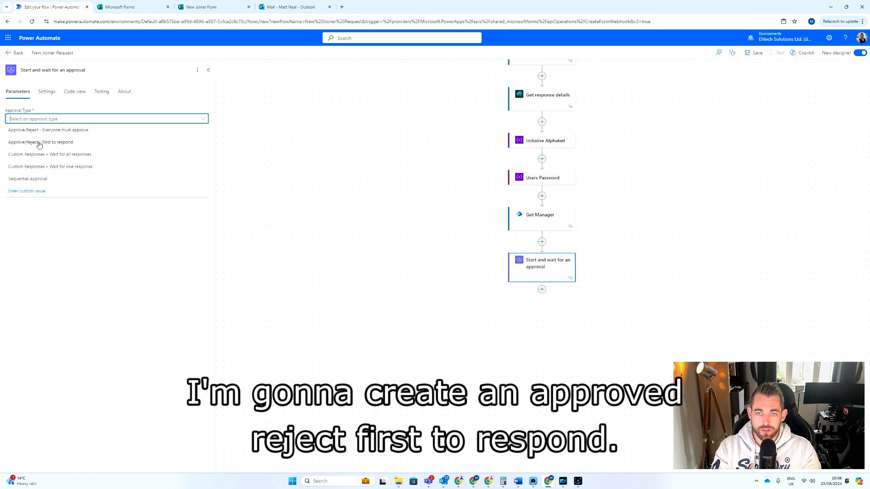
pyautogui.click(36, 142)
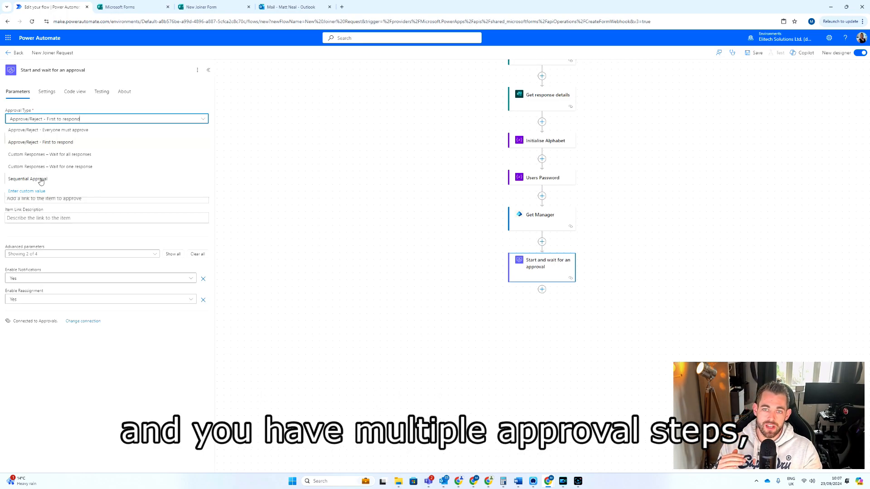
pyautogui.click(41, 143)
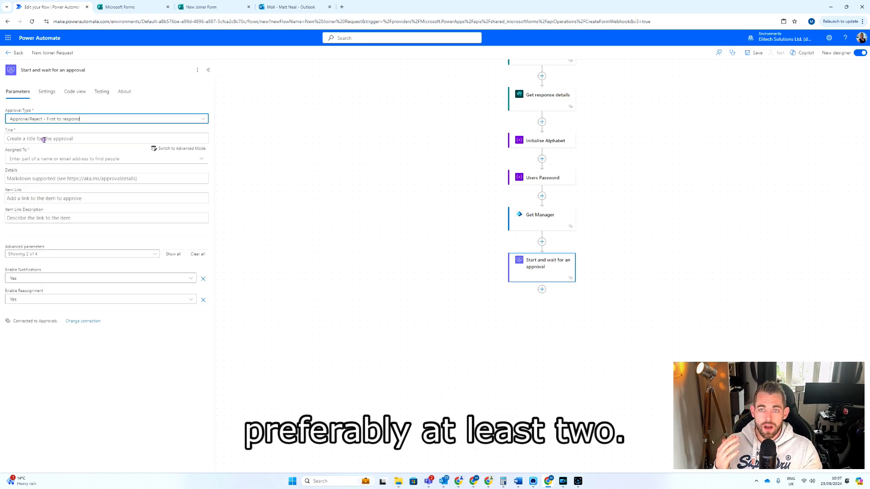
# - Enter 'New Joiner Request' as the approval title
pyautogui.click(90, 137)
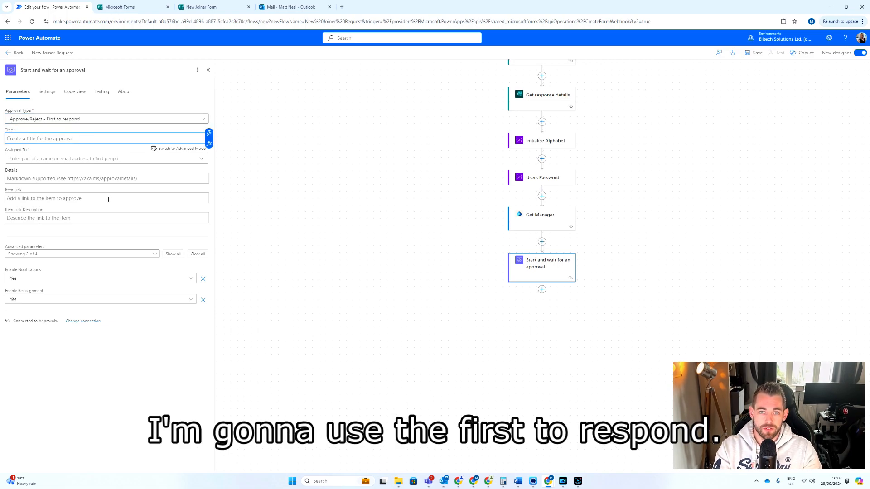
pyautogui.click(71, 139)
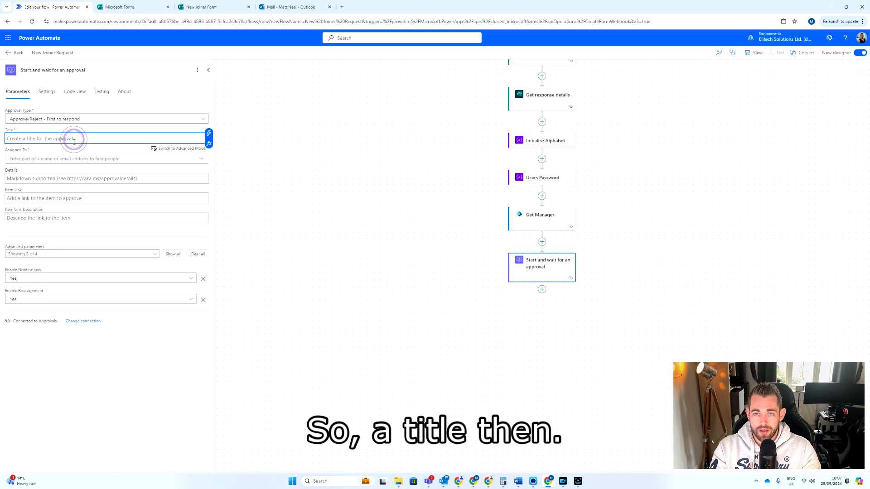
pyautogui.write('New')
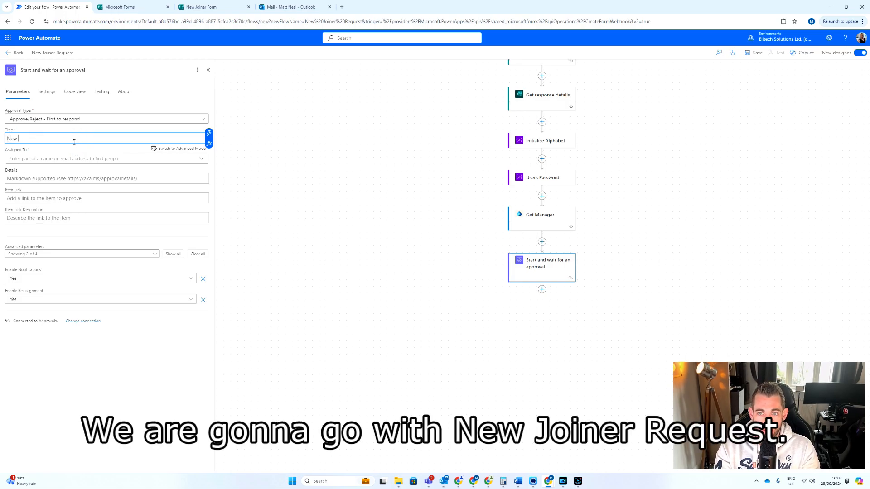
pyautogui.write('Joiner Request:')
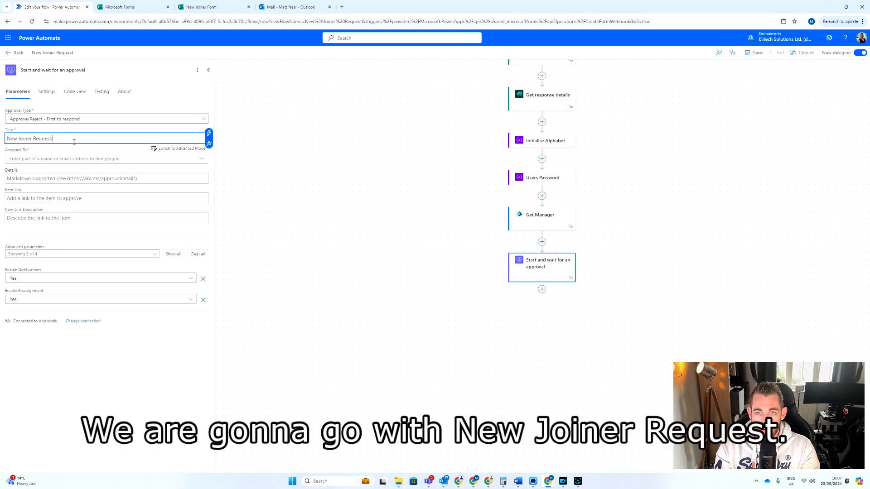
pyautogui.click(207, 137)
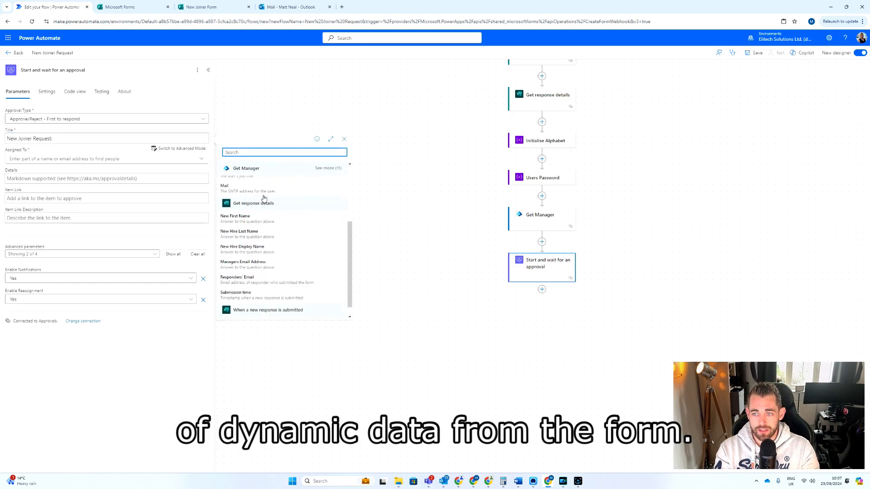
# - Append New Hire Display Name to the title and assign the approval to Get Manager's Mail
pyautogui.click(242, 247)
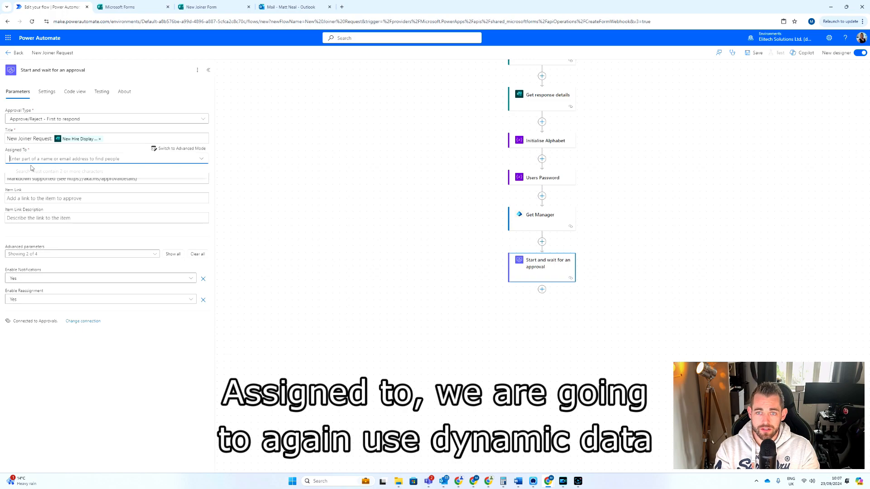
pyautogui.moveTo(90, 173)
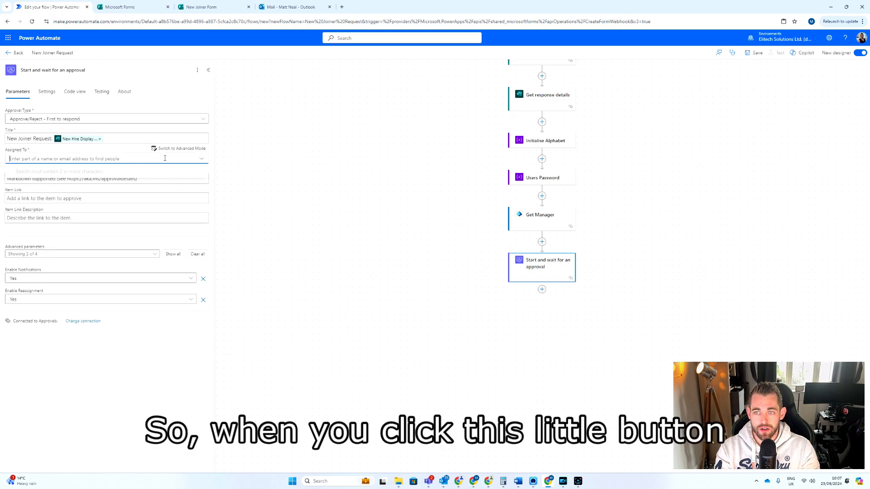
pyautogui.click(190, 149)
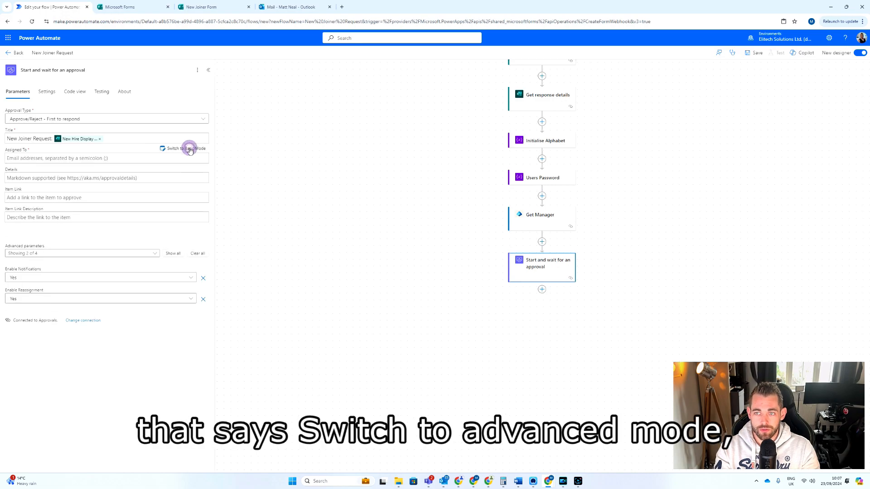
pyautogui.click(212, 155)
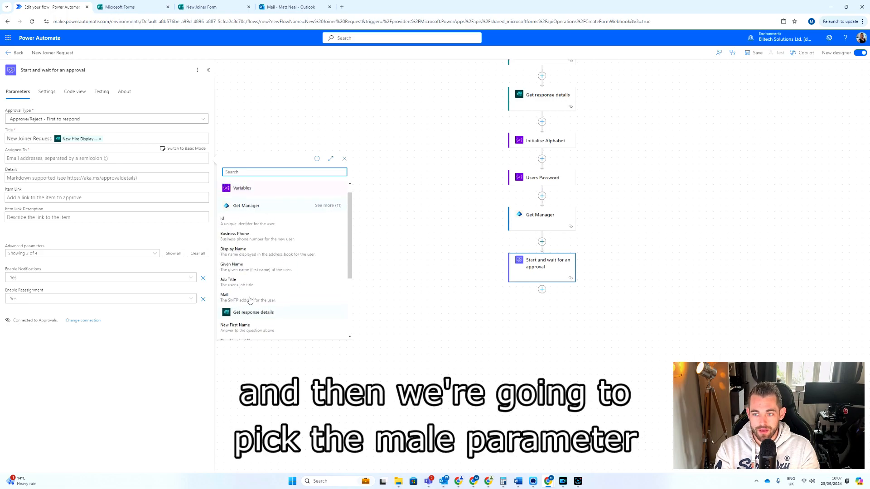
pyautogui.click(225, 295)
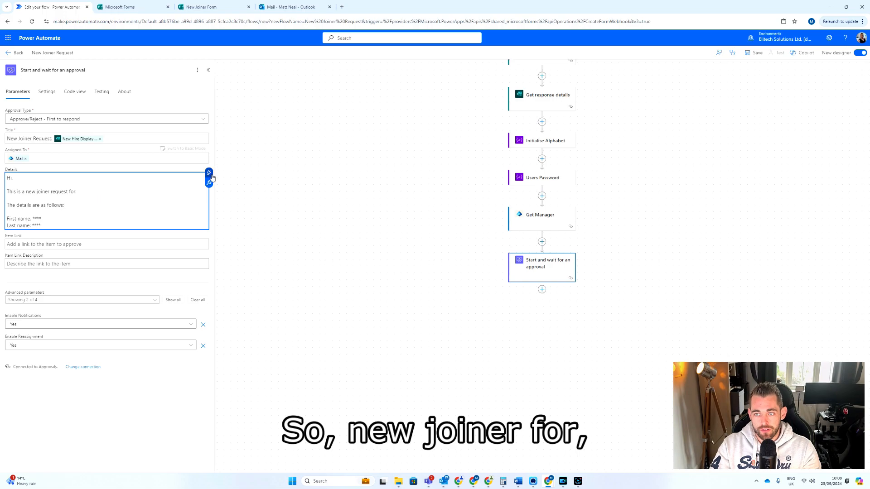
# - Write the details listing New Hire Display Name, New First Name and New Hire Last Name, signed IT Team
pyautogui.click(208, 173)
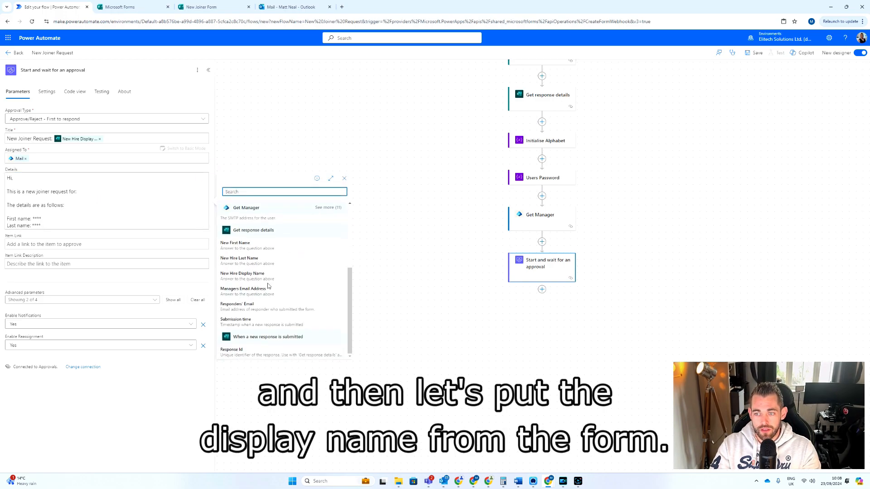
pyautogui.click(242, 273)
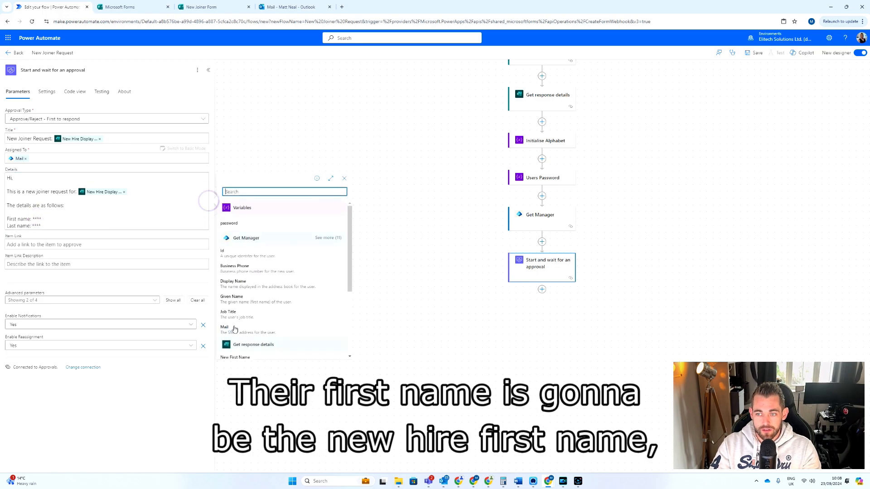
pyautogui.scroll(-3)
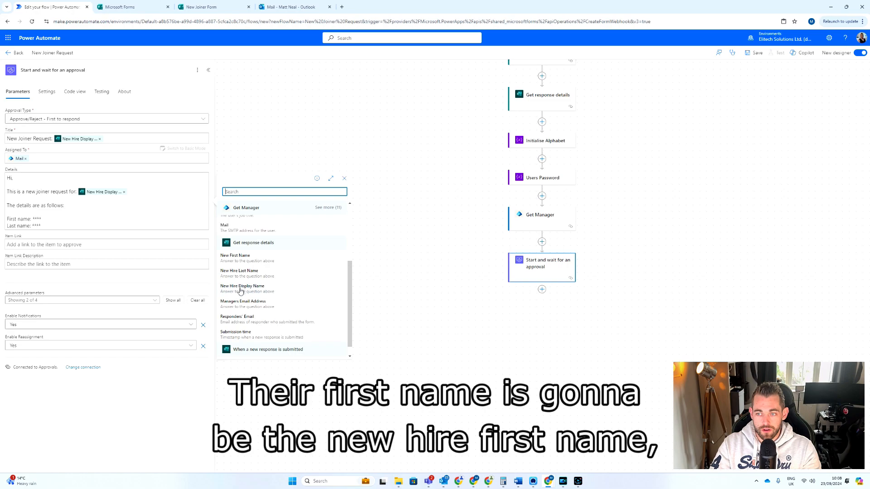
pyautogui.click(235, 255)
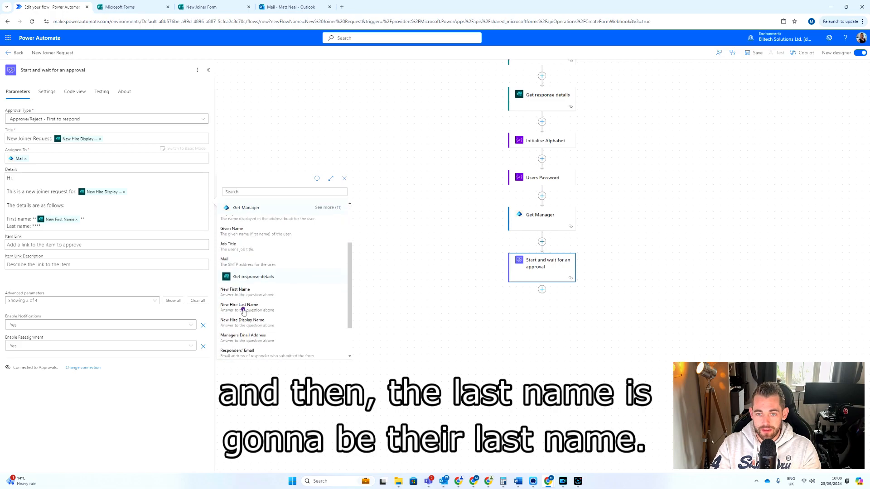
pyautogui.click(239, 304)
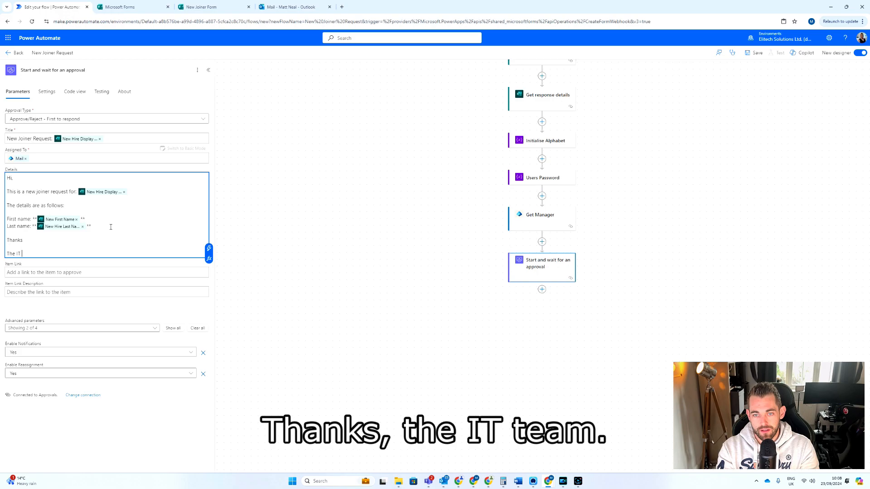
pyautogui.write('Team')
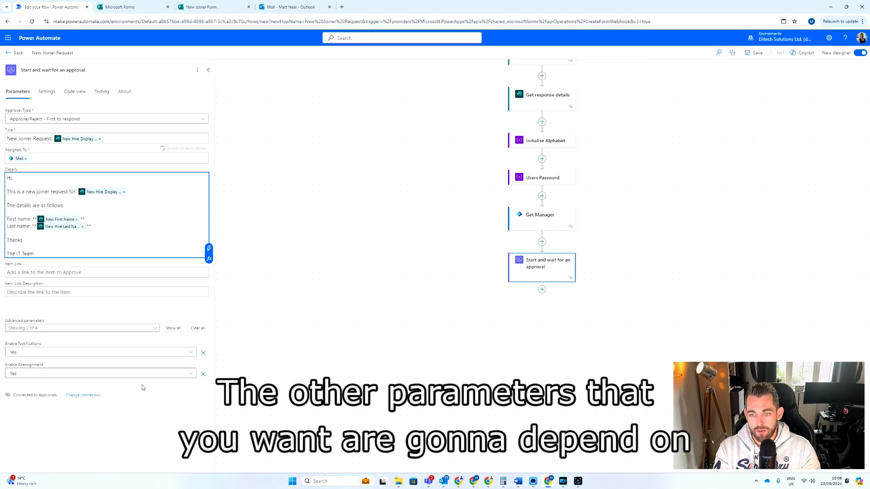
# - Show all advanced parameters and save the flow
pyautogui.click(173, 328)
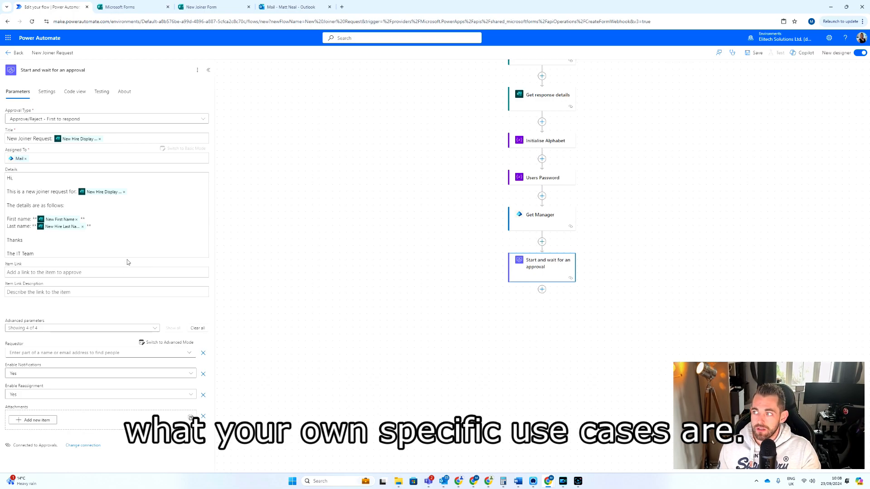
pyautogui.click(752, 52)
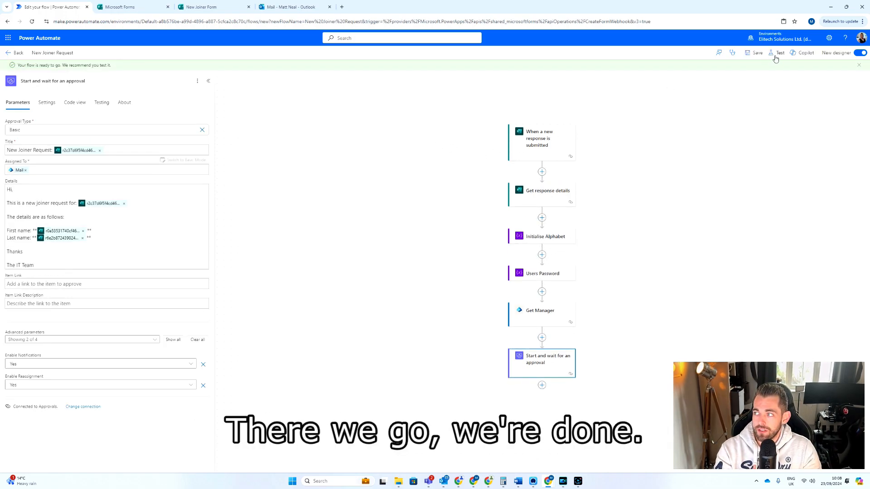
# - Open the Test Flow pane after saving to run the flow manually
pyautogui.click(774, 53)
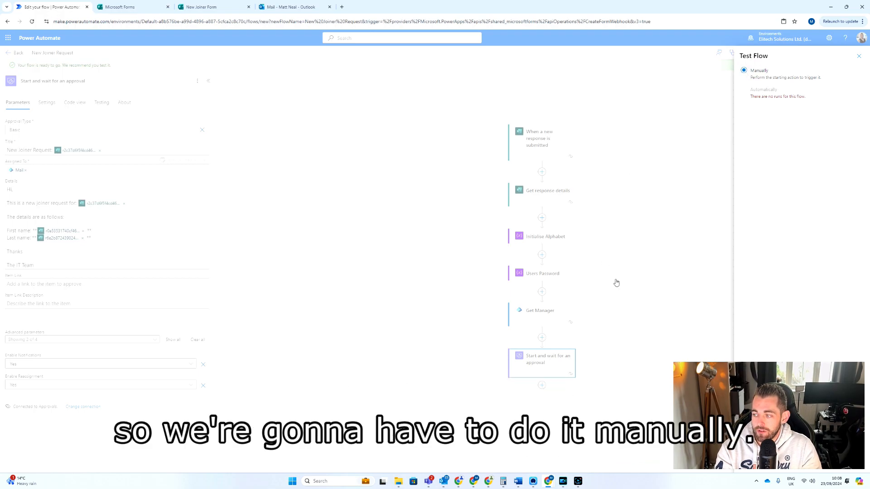
pyautogui.moveTo(625, 304)
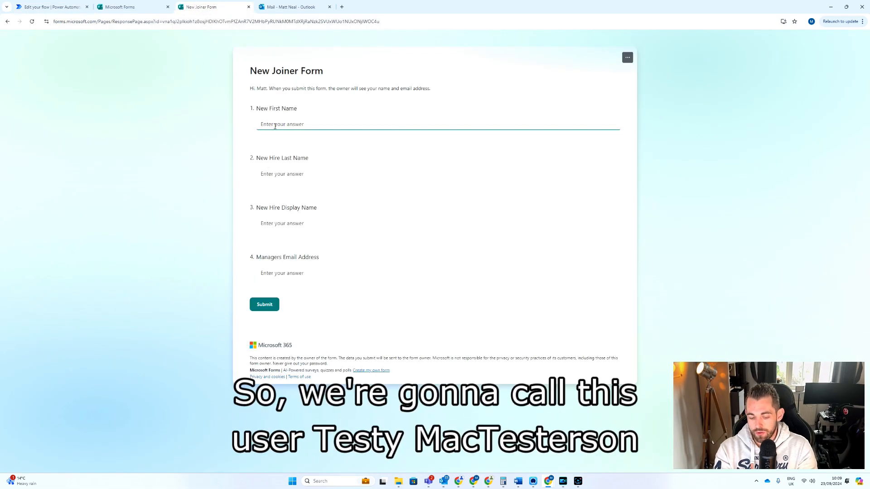
# - Submit the form for Testy McTesterson with display name and manager email, then return to the flow
pyautogui.write('Testy')
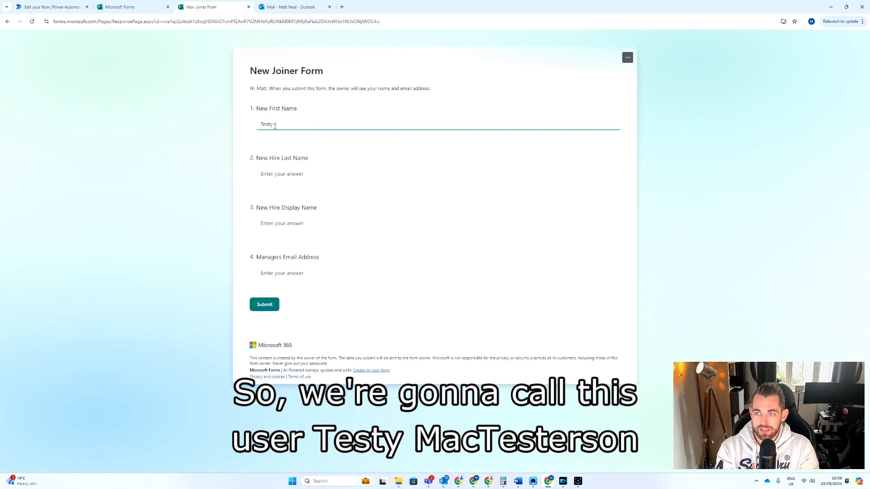
pyautogui.write('McTesterson')
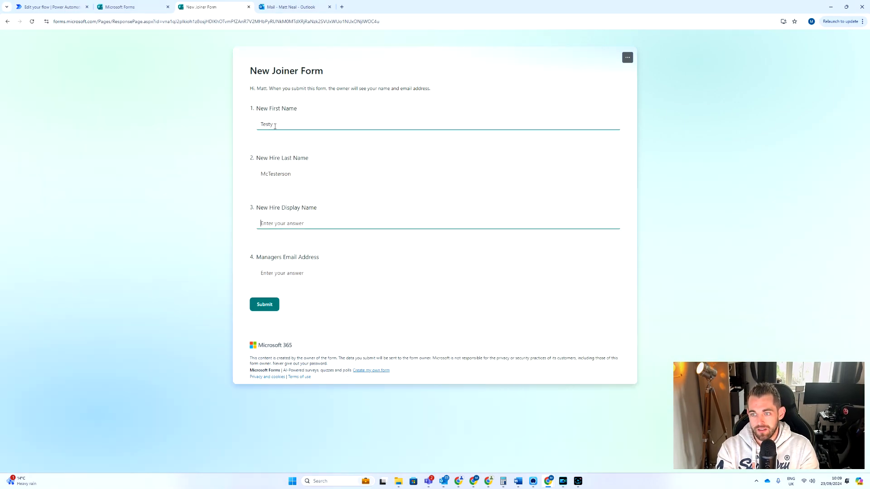
pyautogui.write('Testy McTest')
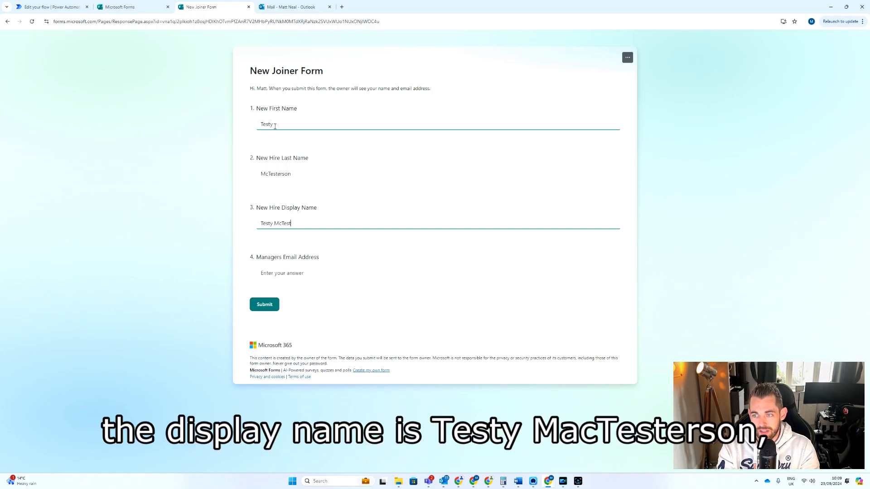
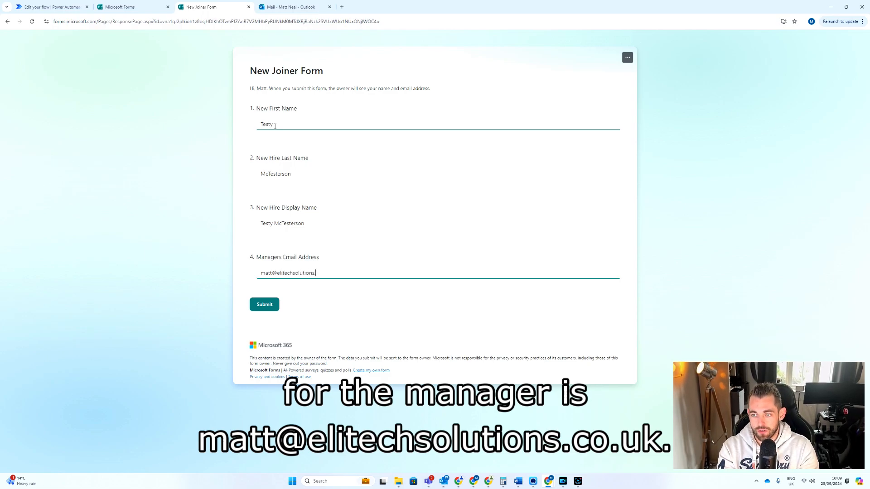
pyautogui.click(265, 305)
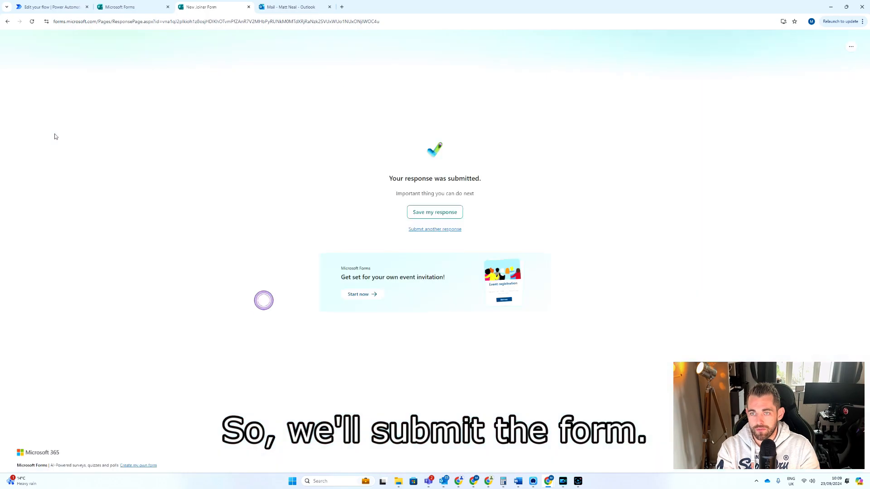
pyautogui.click(53, 7)
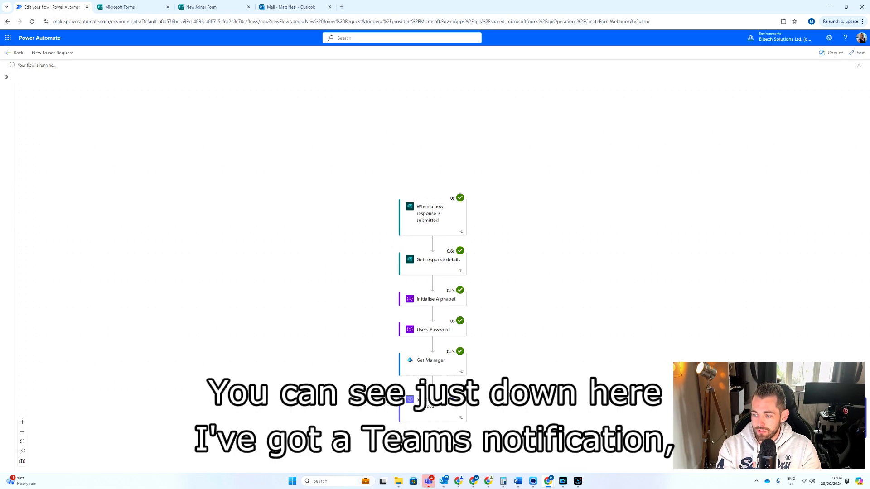
# - Bring up the Teams approval notification raised by the running flow
pyautogui.click(426, 481)
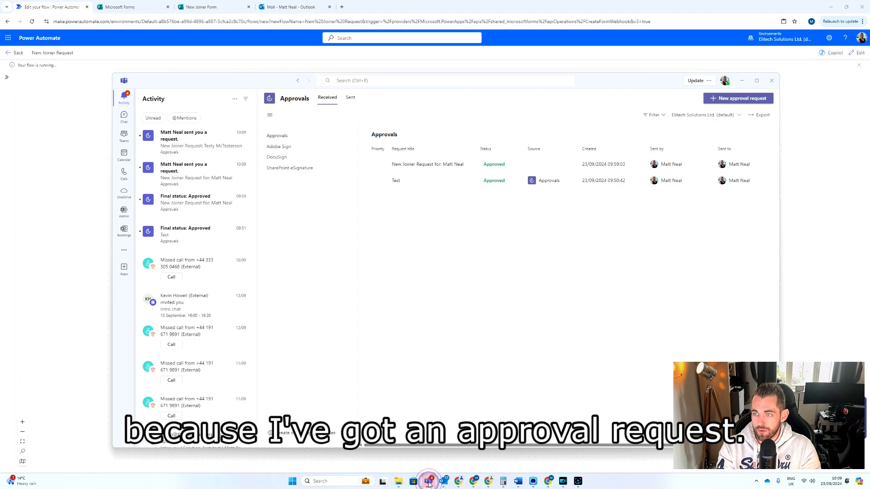
# - Approve the 'New Joiner Request: Testy McTesterson' item after reviewing its details
pyautogui.click(188, 145)
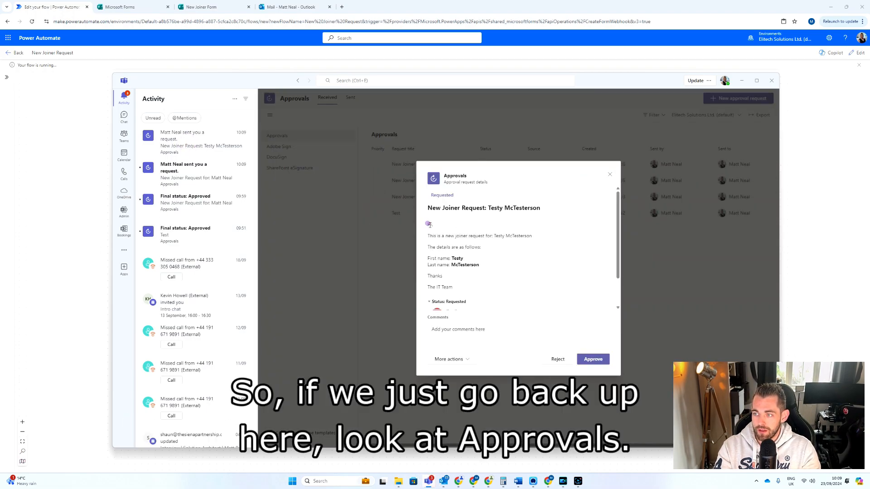
pyautogui.moveTo(429, 224); pyautogui.dragTo(481, 246)
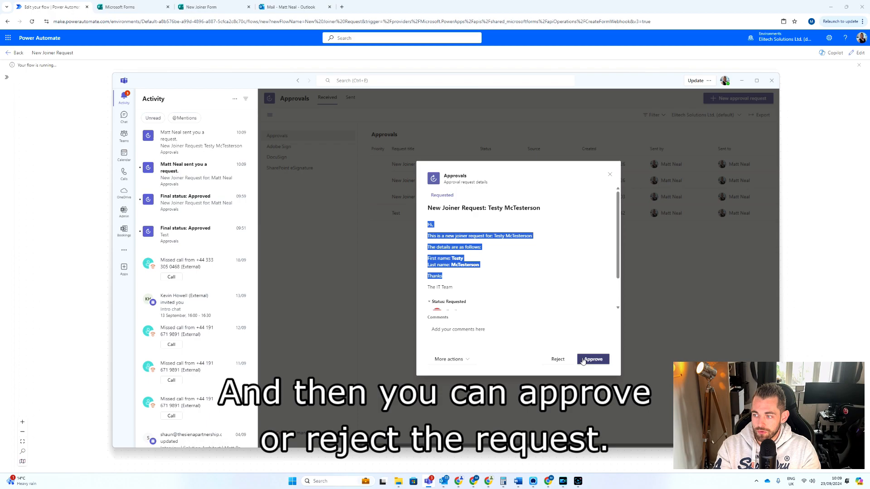
pyautogui.click(592, 359)
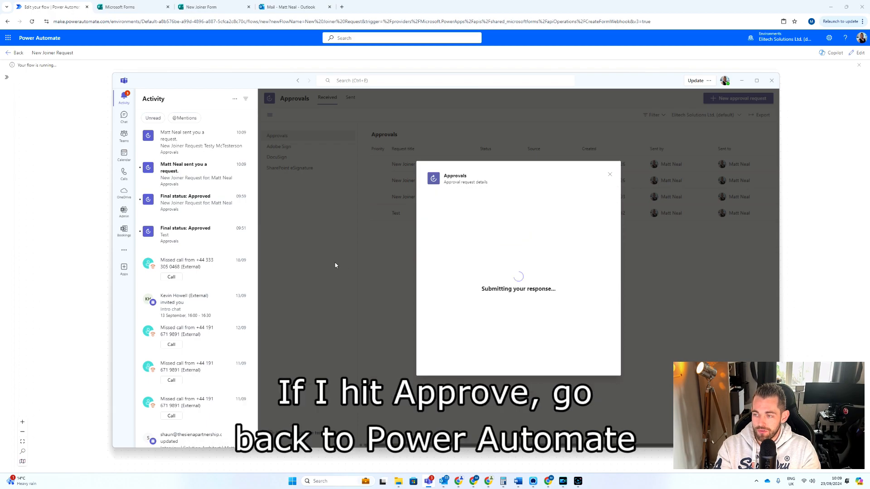